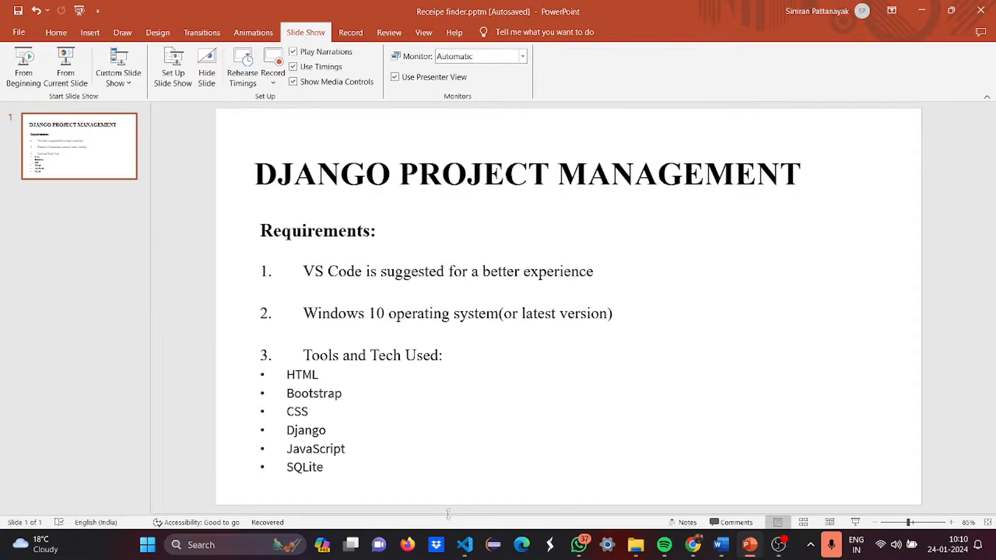
Switch from the PowerPoint requirements slide to the InventoryManagement-Django project in VS Code.
left_click(465, 545)
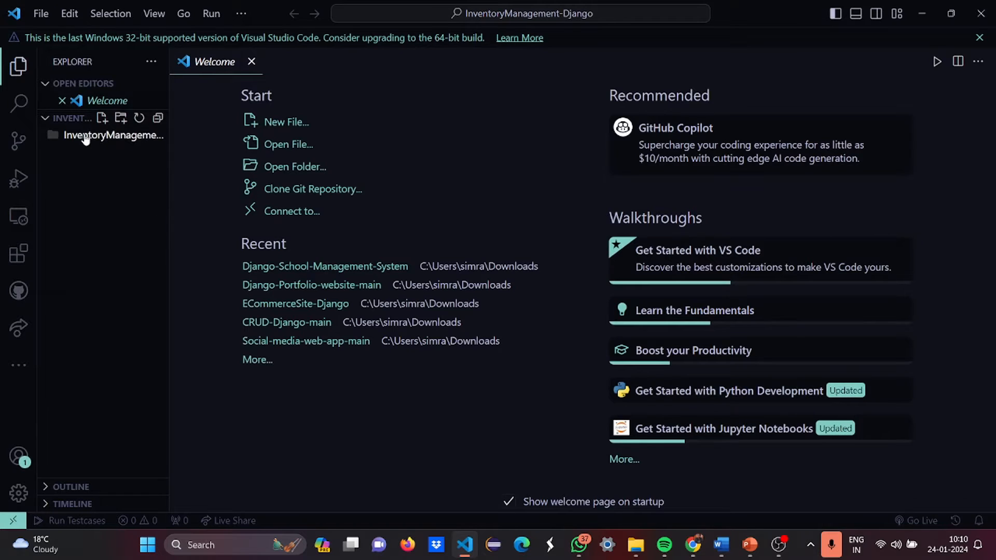
Expand the InventoryManagement-Django folder and open core/asgi.py.
left_click(113, 135)
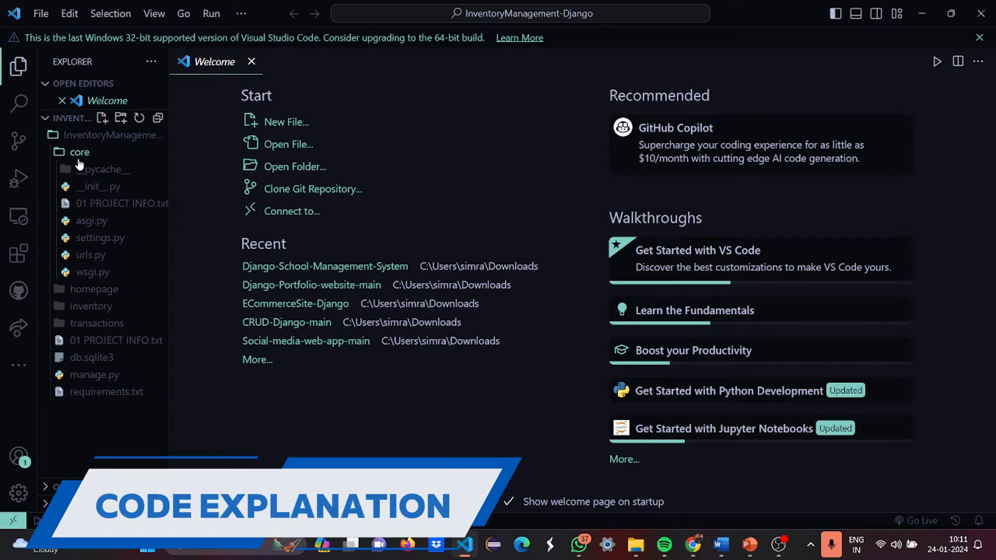
double_click(98, 186)
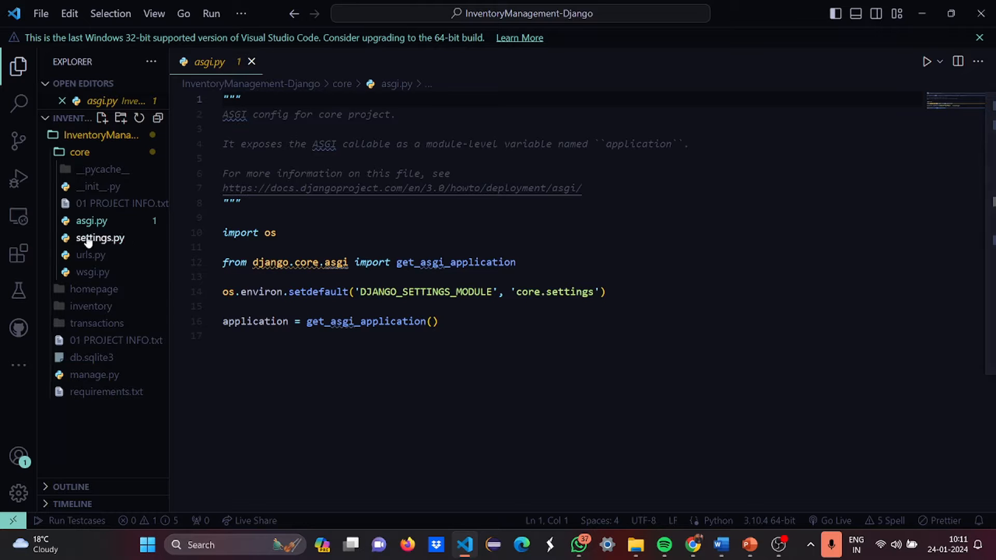
Open core/settings.py and scroll through installed apps, middleware, templates and validators to internationalization.
left_click(100, 237)
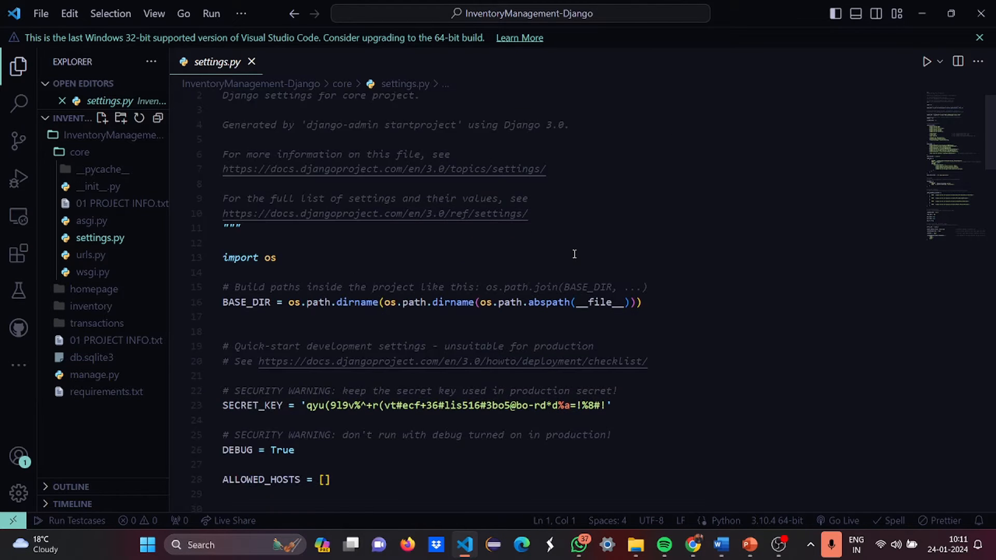
scroll("down", 3)
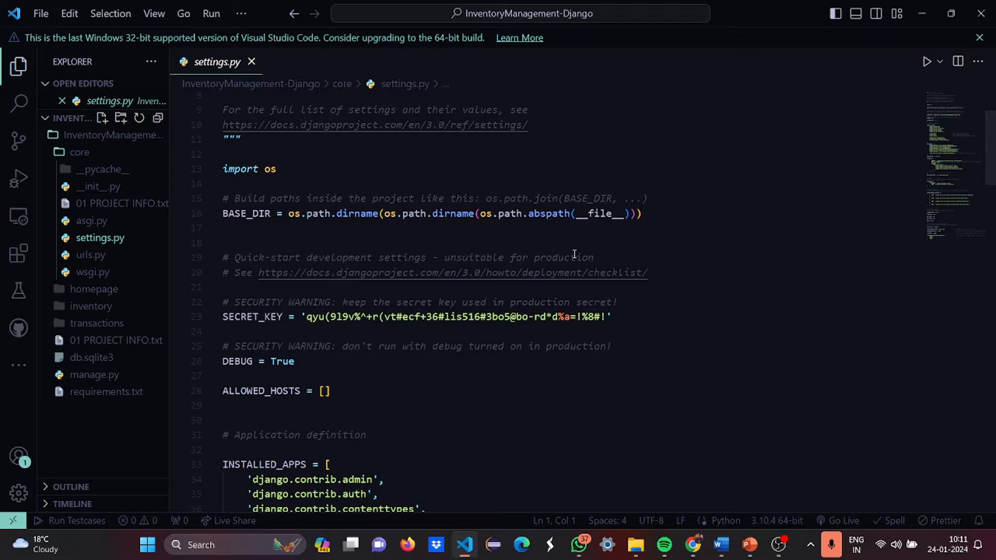
scroll("down", 3)
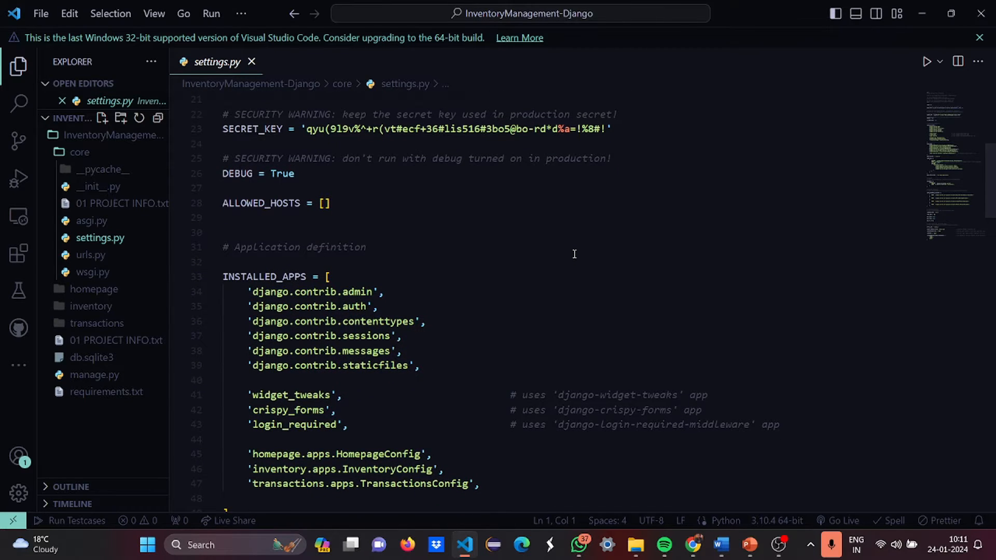
scroll("down", 3)
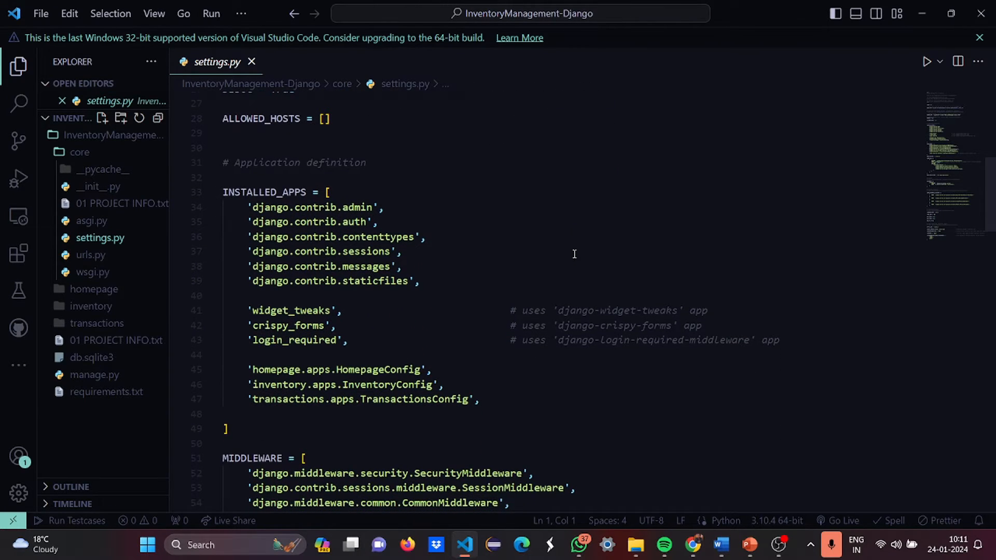
scroll("down", 3)
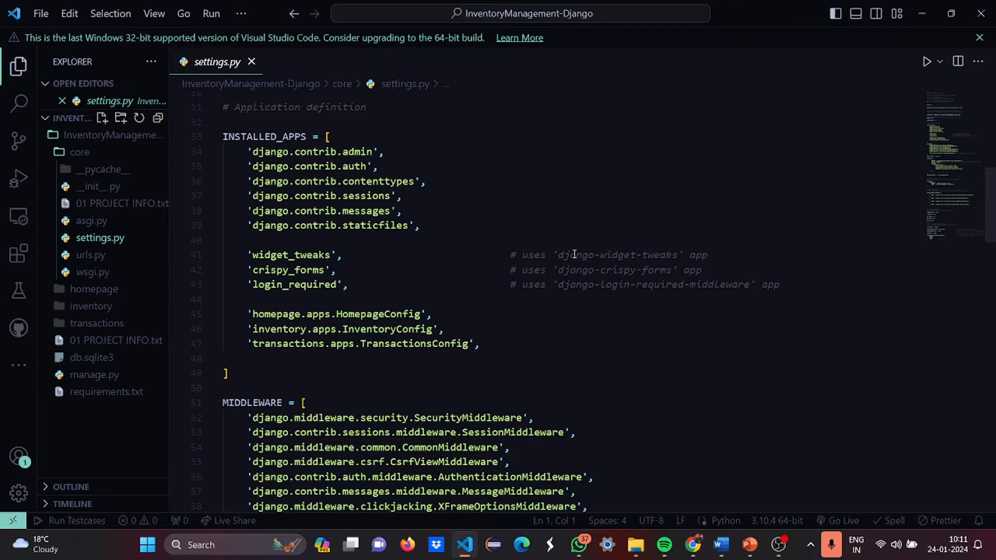
mouse_move(457, 307)
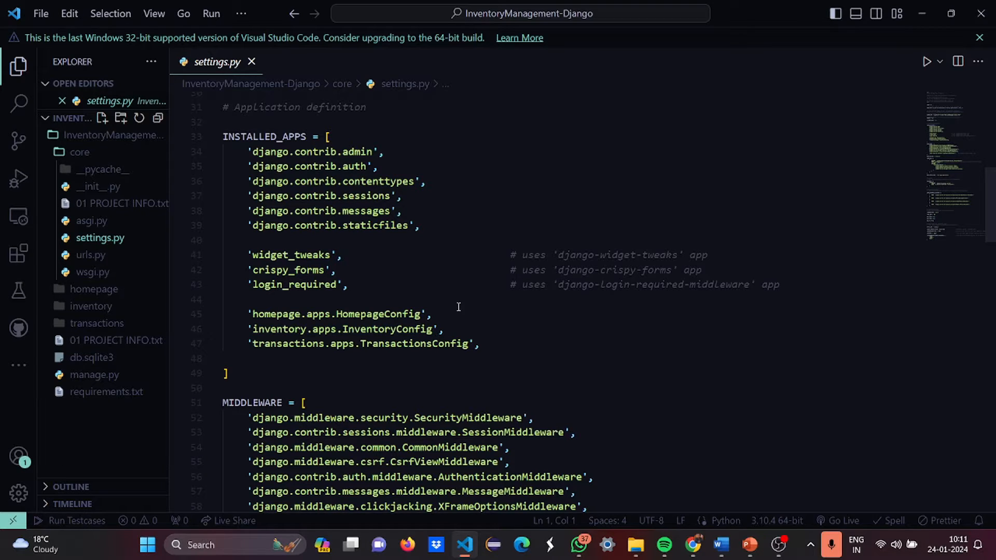
scroll("down", 3)
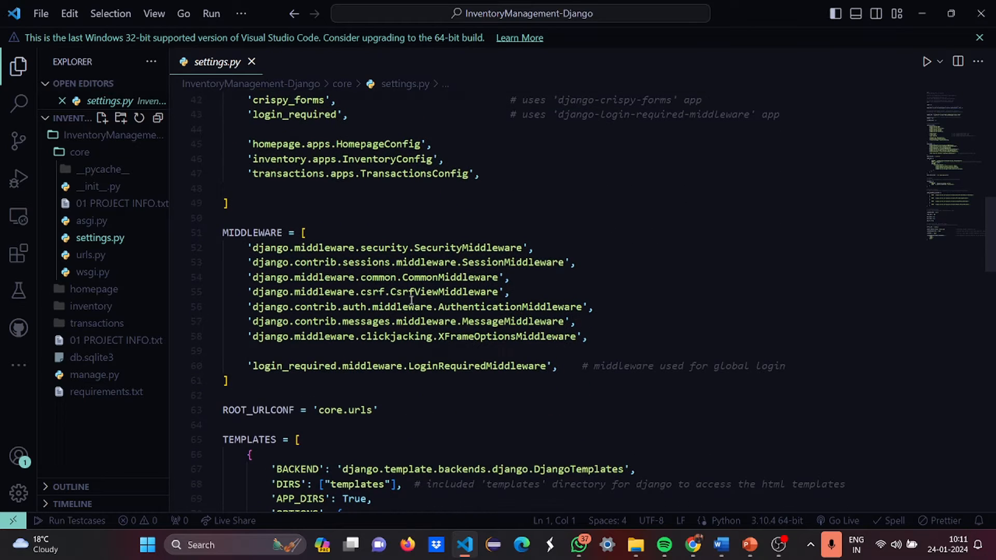
scroll("down", 3)
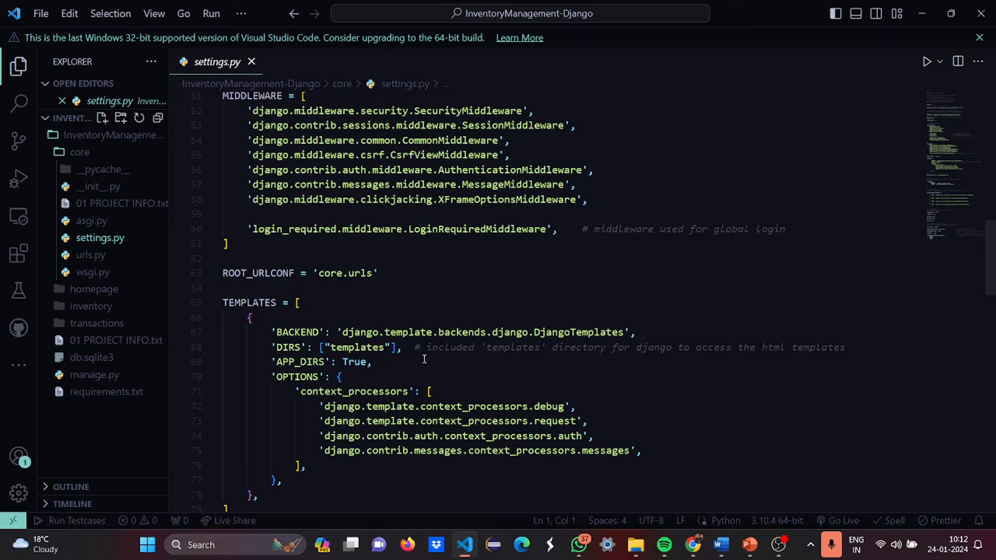
scroll("down", 3)
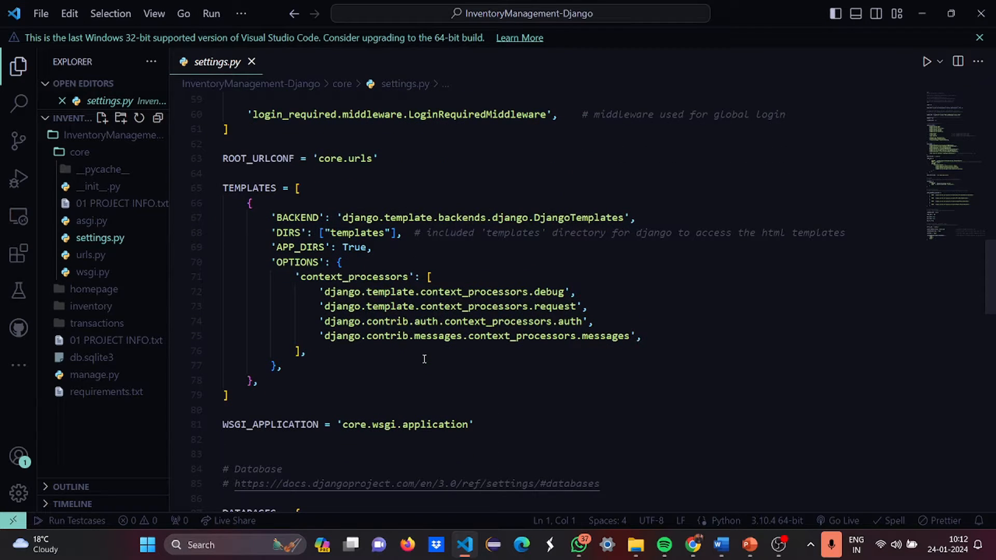
scroll("down", 3)
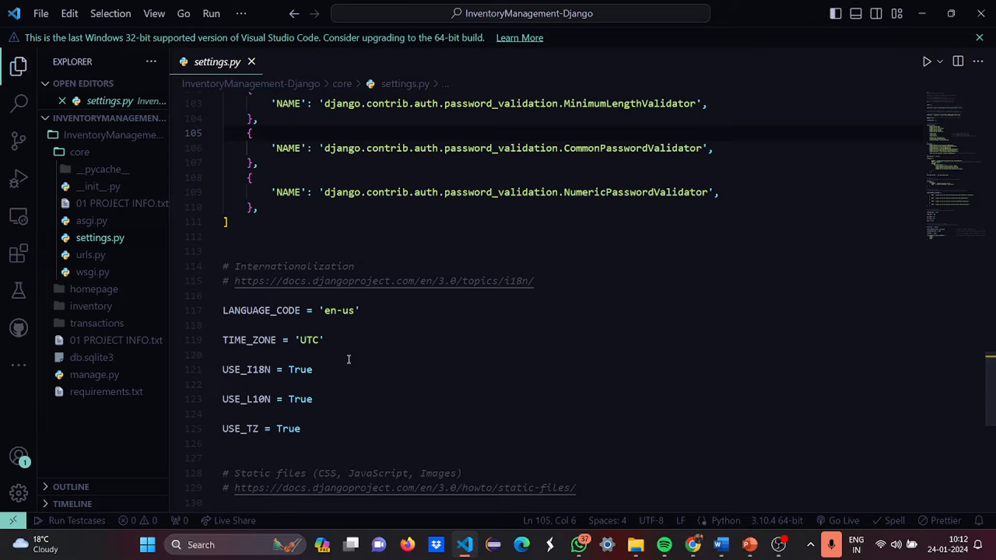
scroll("down", 3)
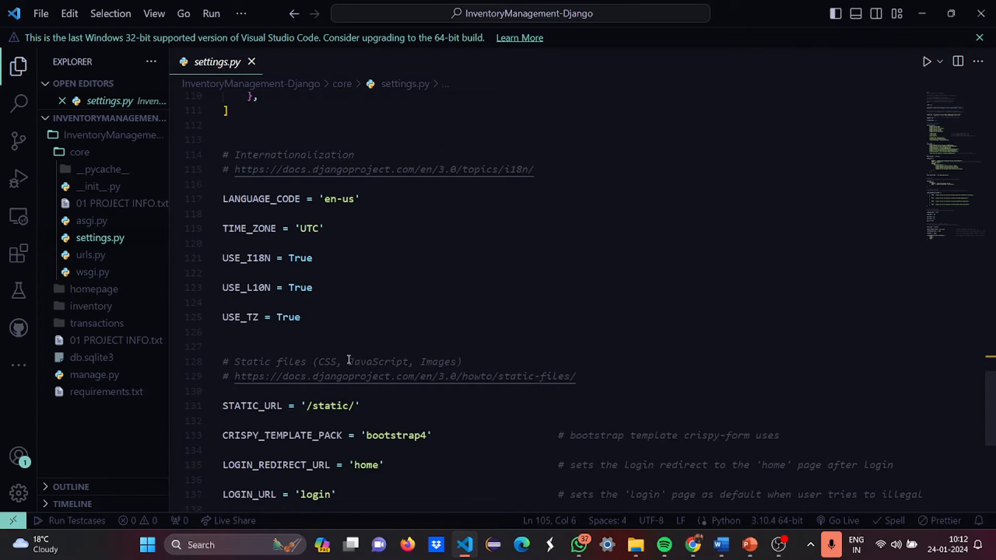
scroll("down", 3)
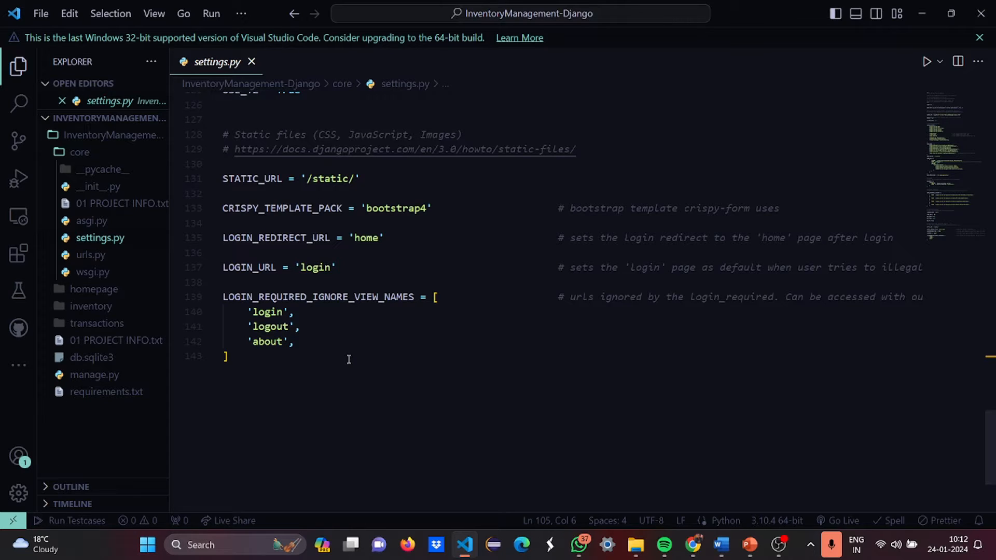
mouse_move(379, 319)
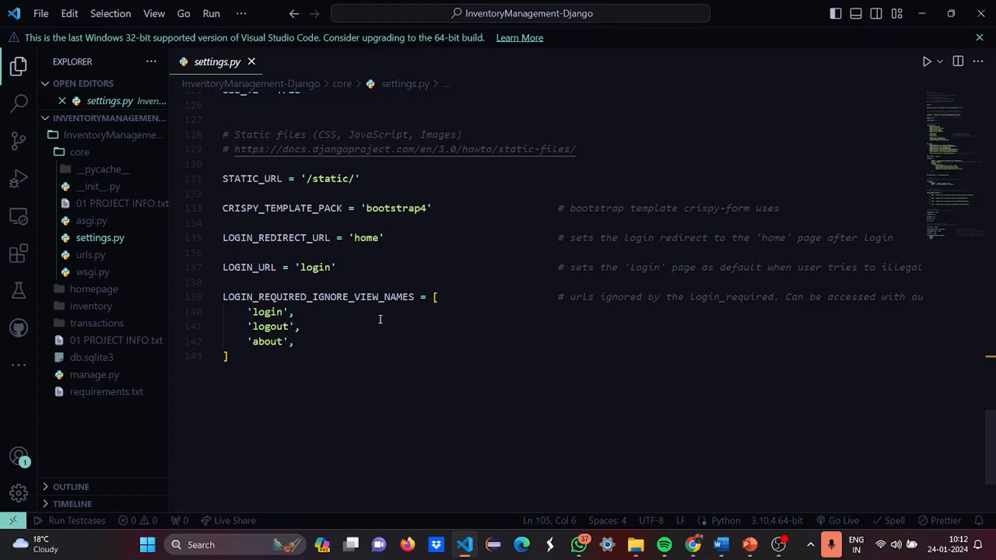
mouse_move(420, 204)
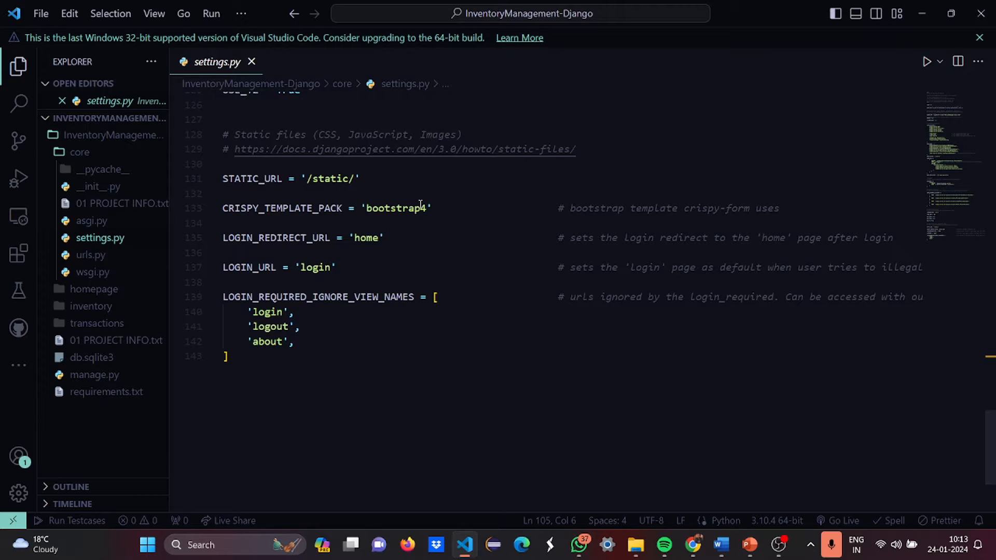
mouse_move(328, 247)
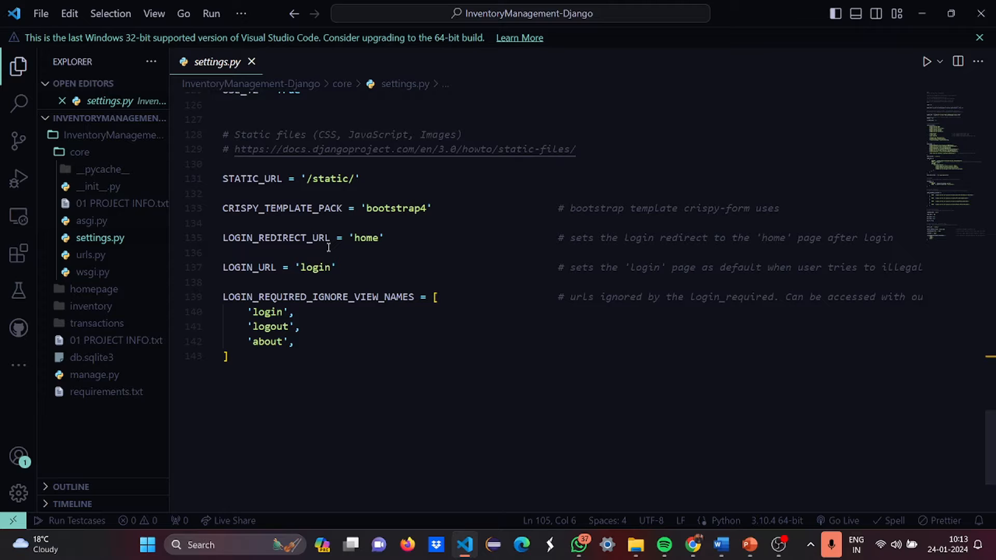
mouse_move(321, 267)
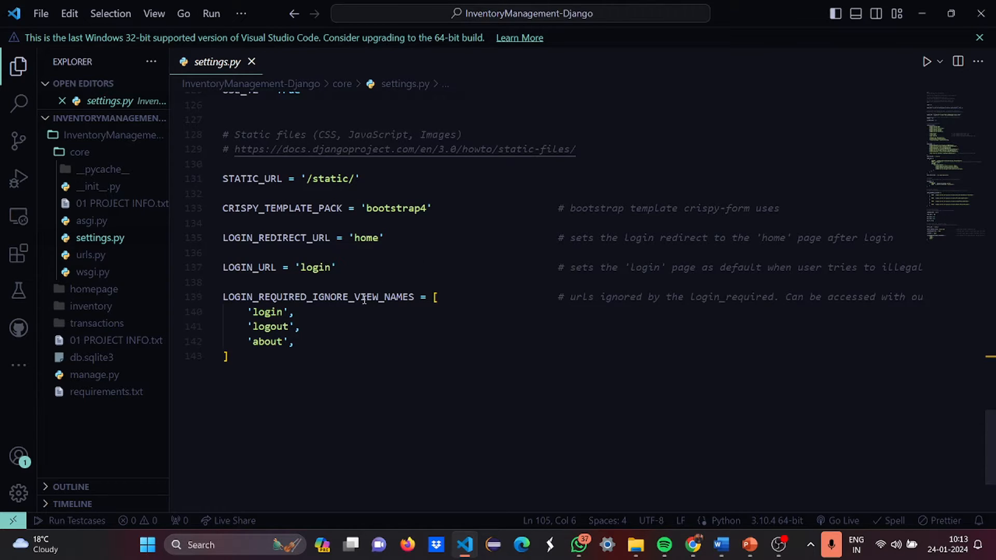
mouse_move(343, 308)
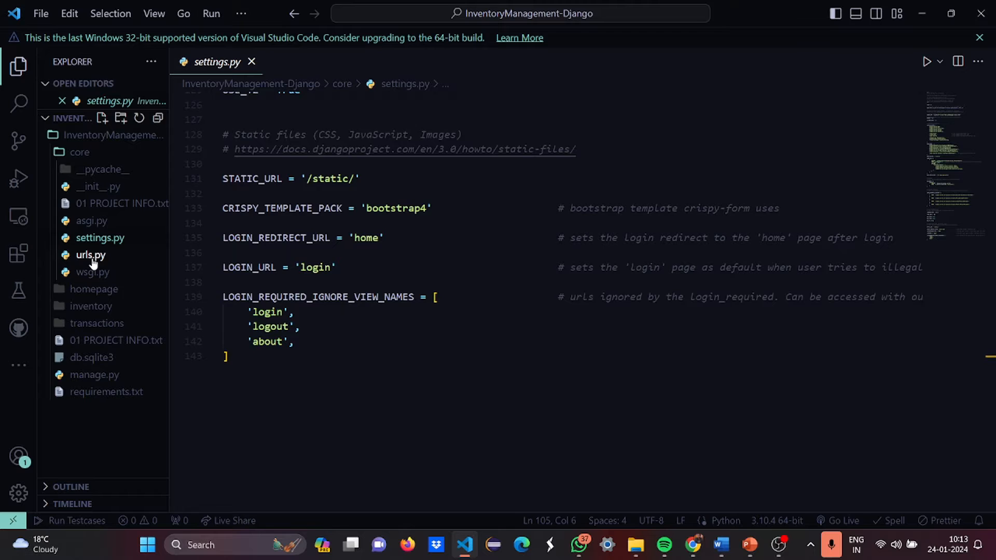
Review core/urls.py with its admin, login, logout and app routes, then open wsgi.py.
left_click(90, 255)
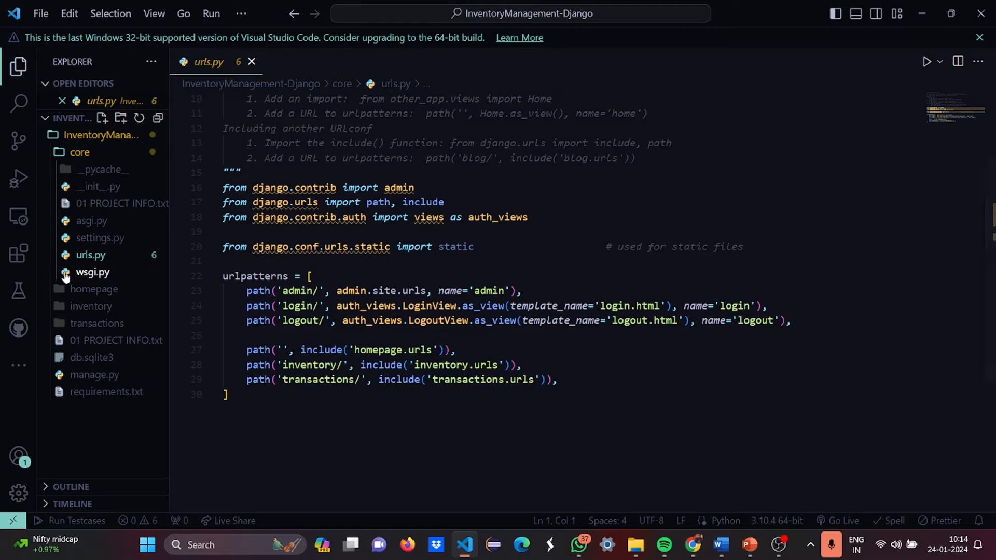
left_click(92, 272)
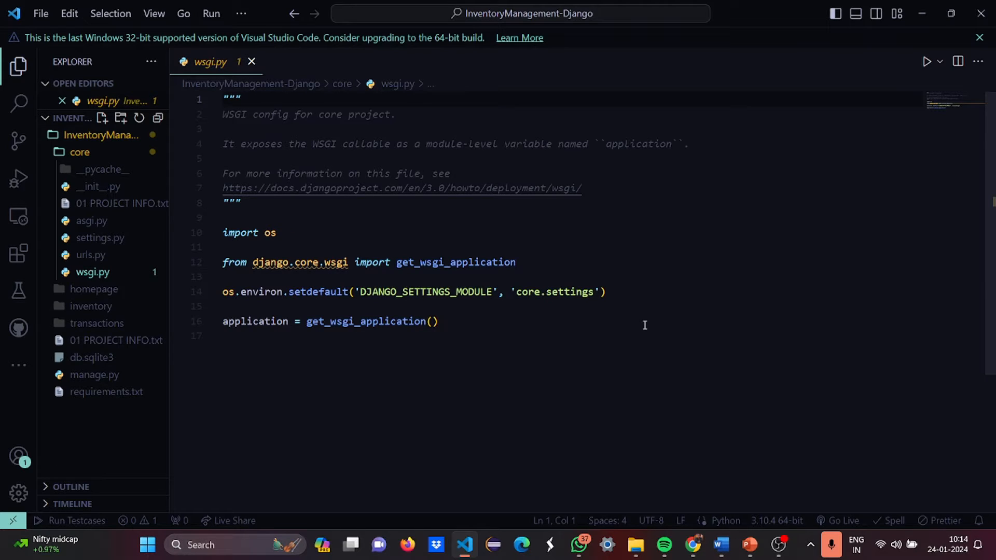
mouse_move(117, 340)
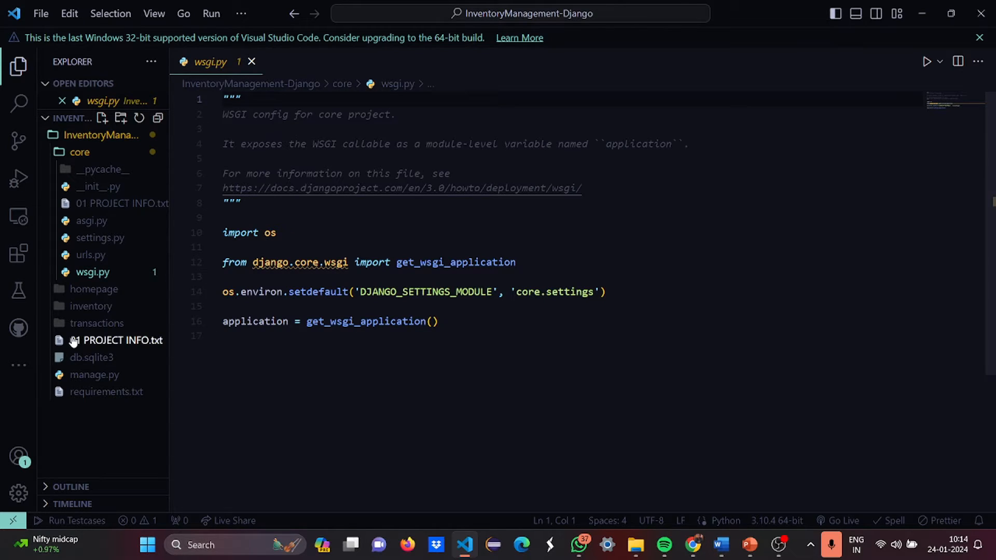
Expand the homepage app, view apps.py with HomepageConfig, then open tests.py.
left_click(94, 290)
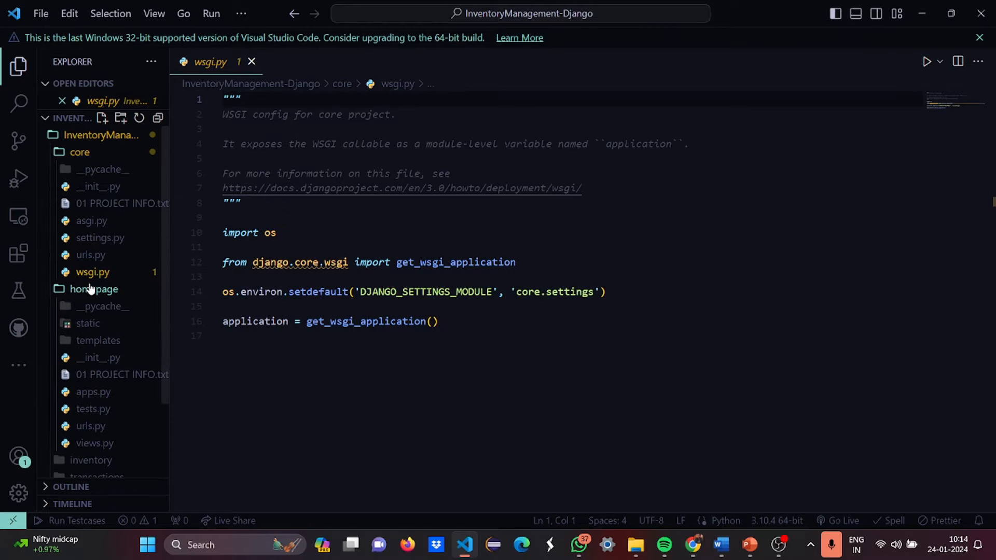
left_click(93, 393)
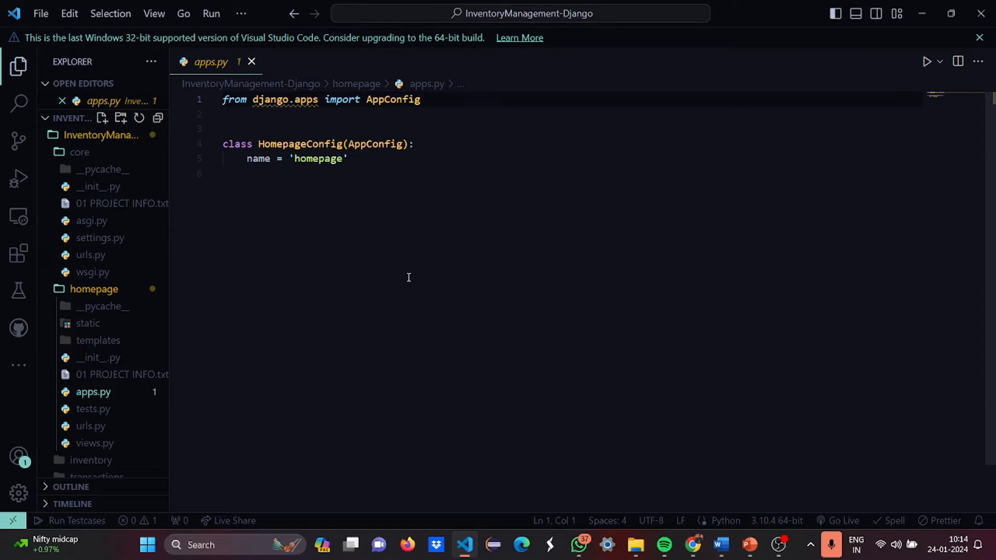
mouse_move(408, 284)
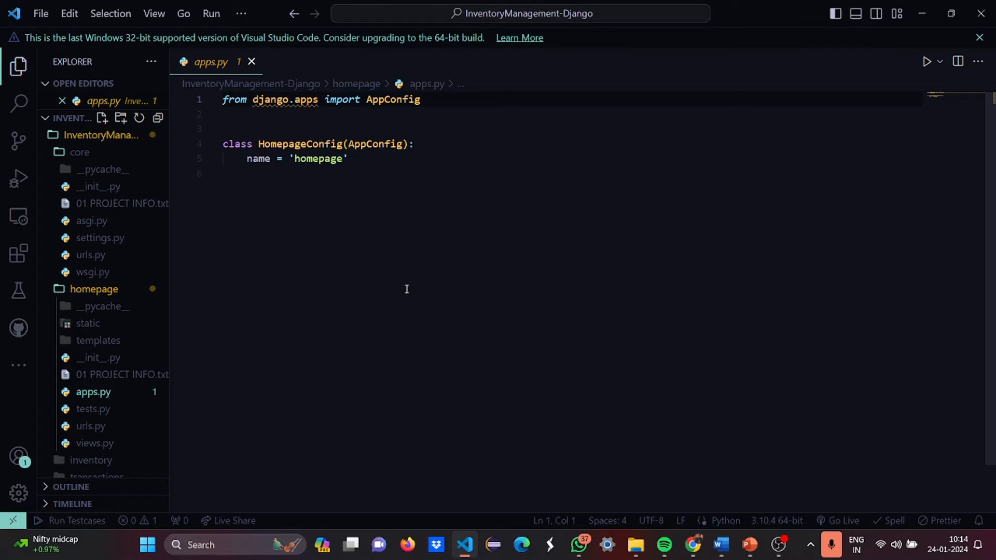
left_click(94, 408)
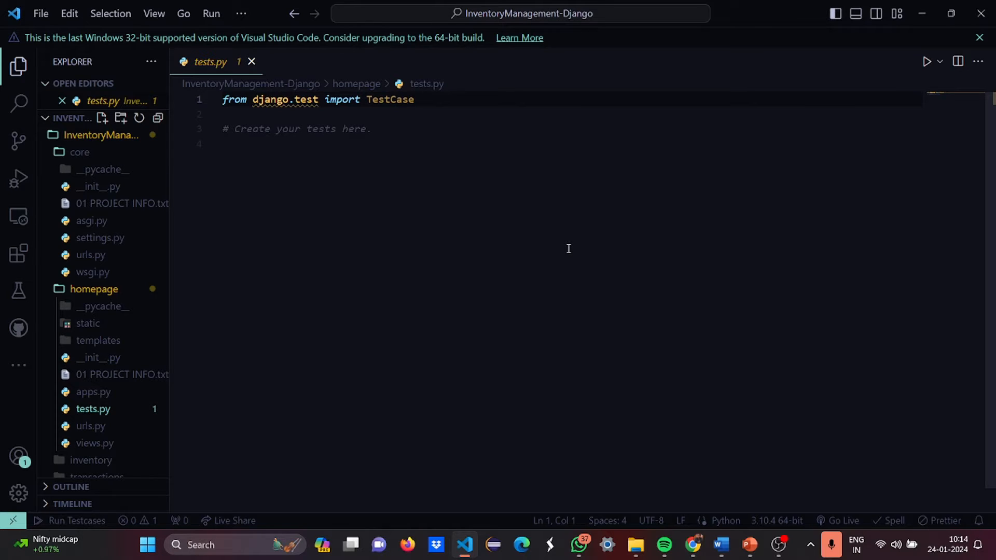
mouse_move(316, 210)
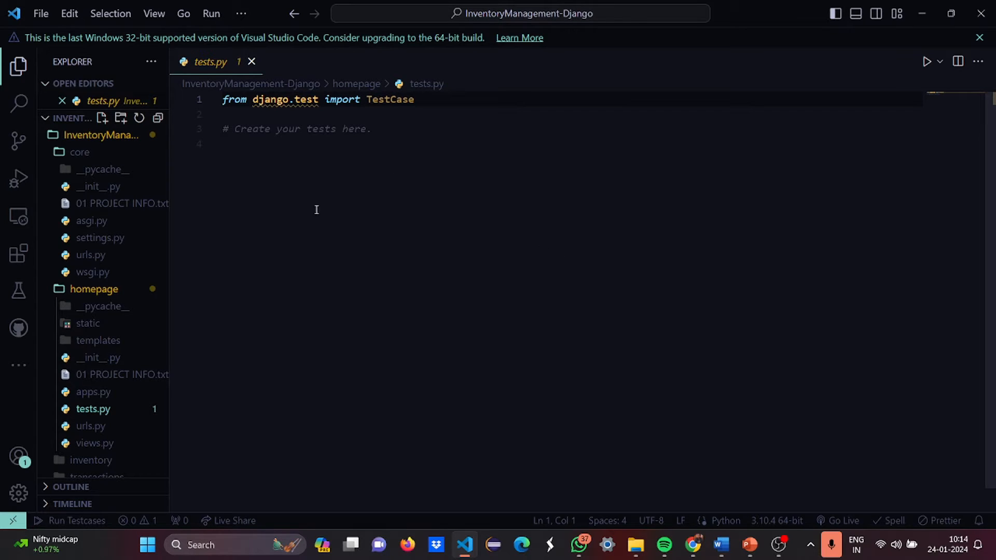
mouse_move(90, 425)
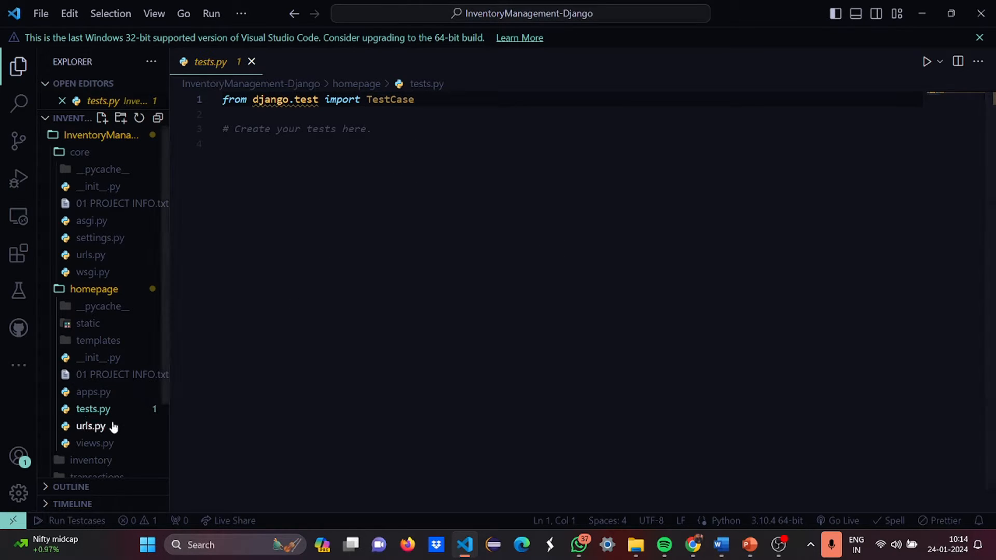
left_click(91, 425)
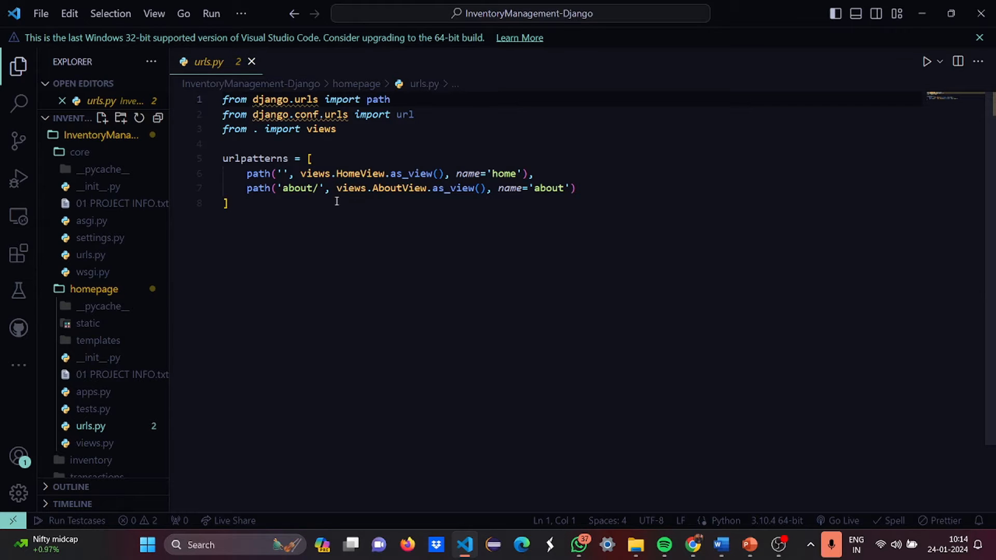
mouse_move(264, 290)
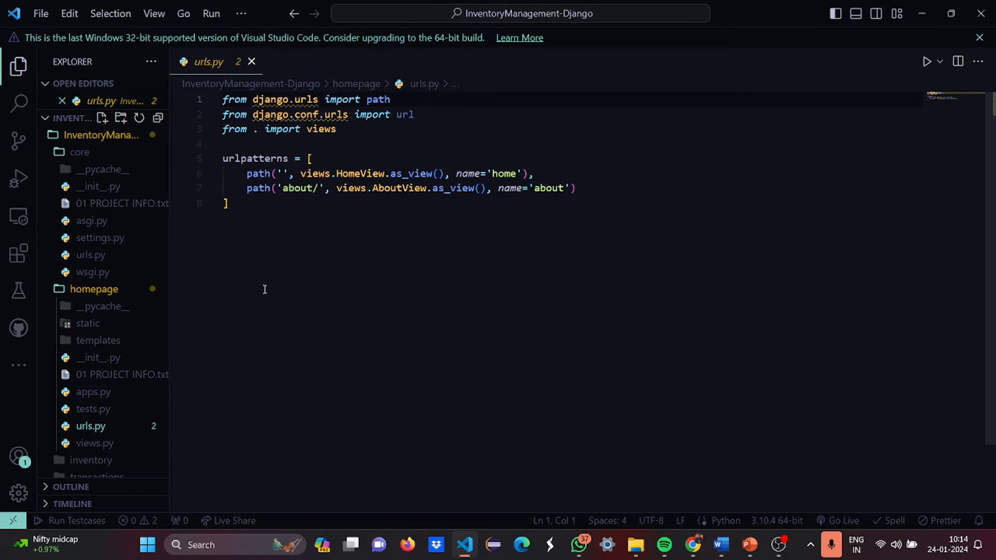
mouse_move(312, 278)
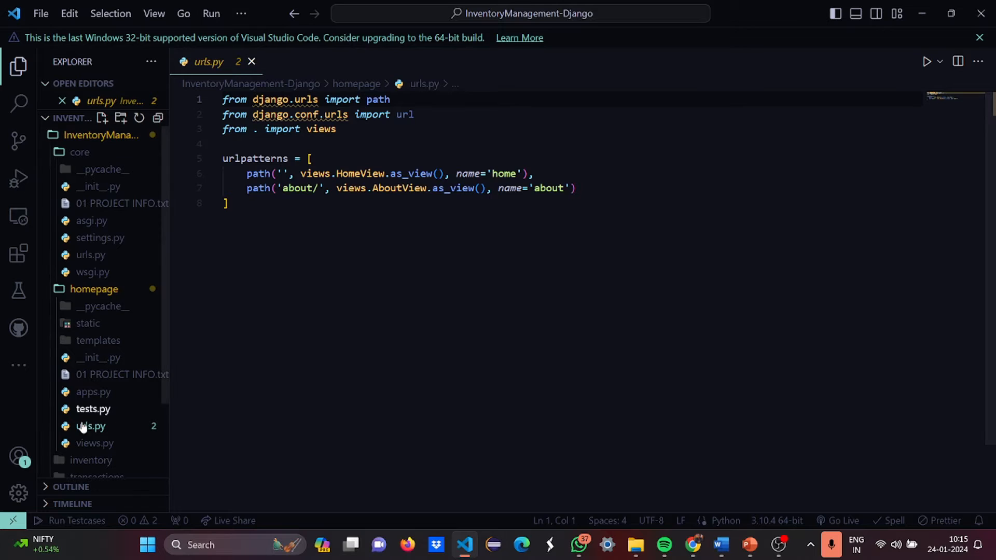
Open homepage/views.py and scroll through HomeView and AboutView.
left_click(90, 444)
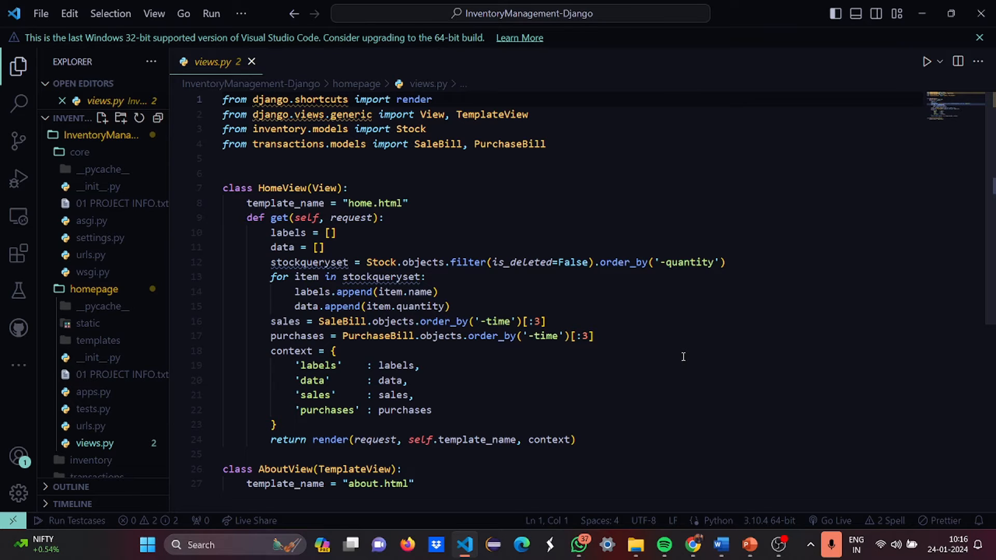
scroll("down", 3)
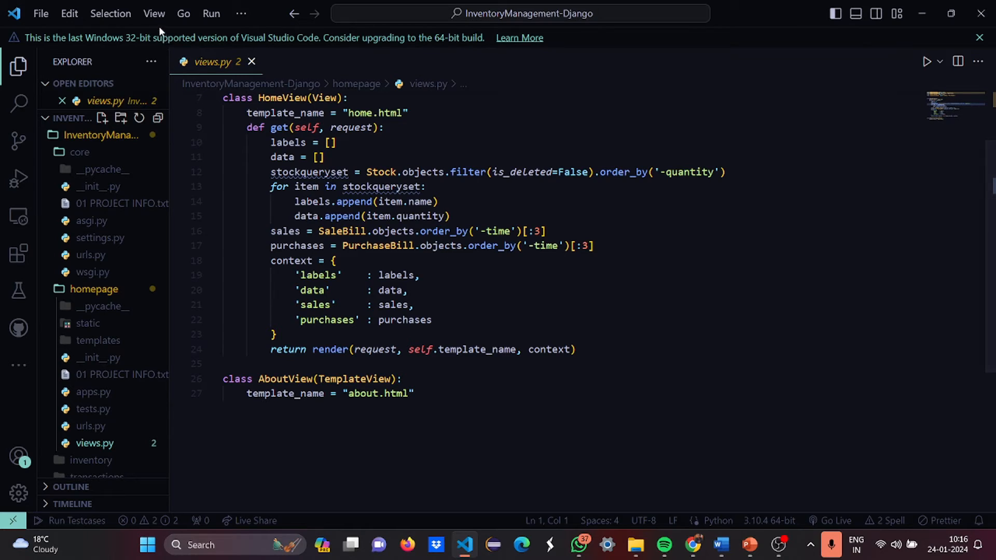
Show the integrated terminal, clear it, and run the Django development server with manage.py runserver.
left_click(155, 14)
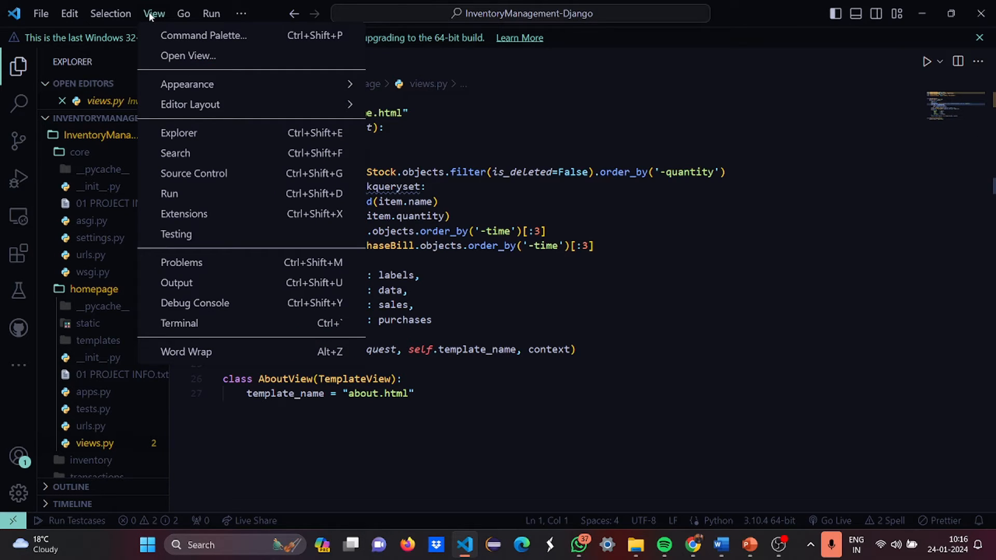
mouse_move(186, 351)
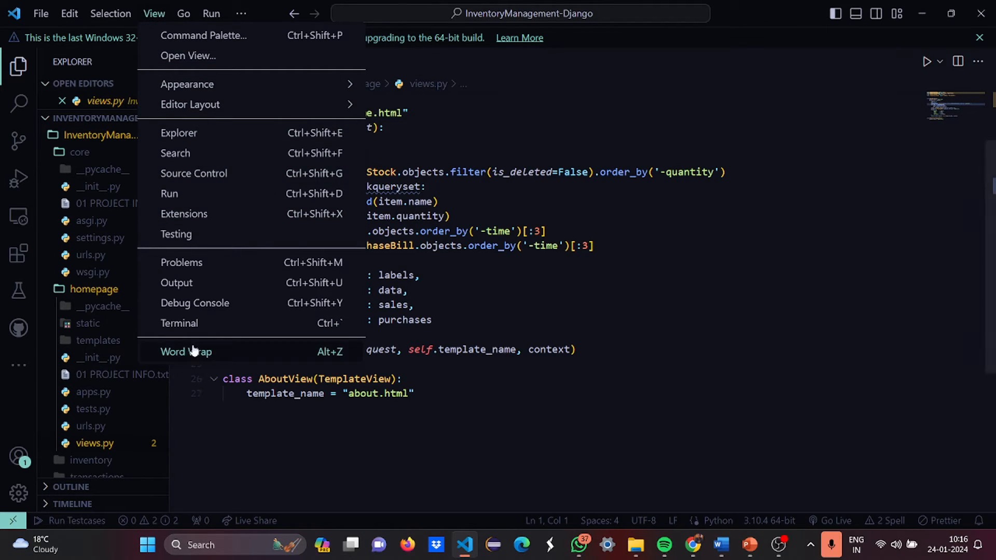
left_click(179, 324)
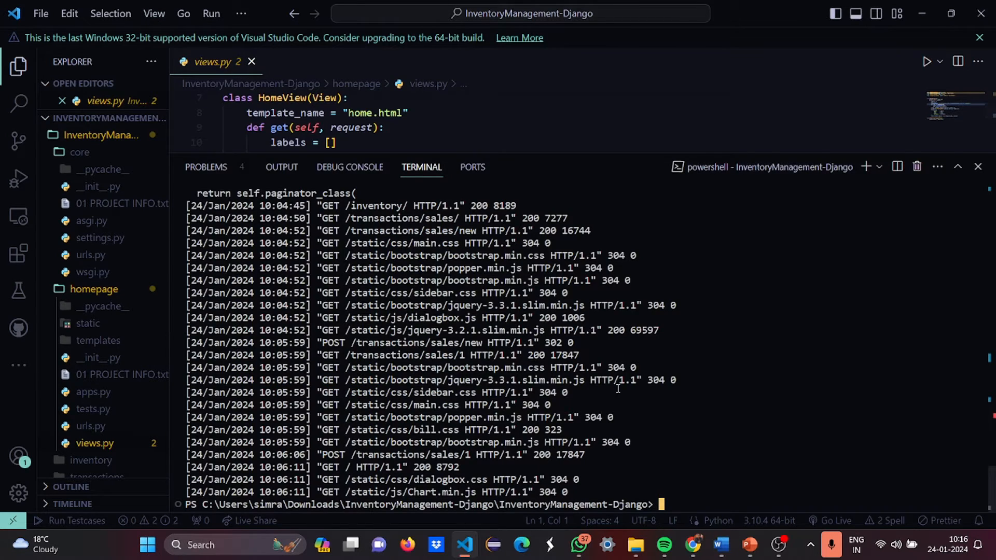
type("clear")
type("python manage.")
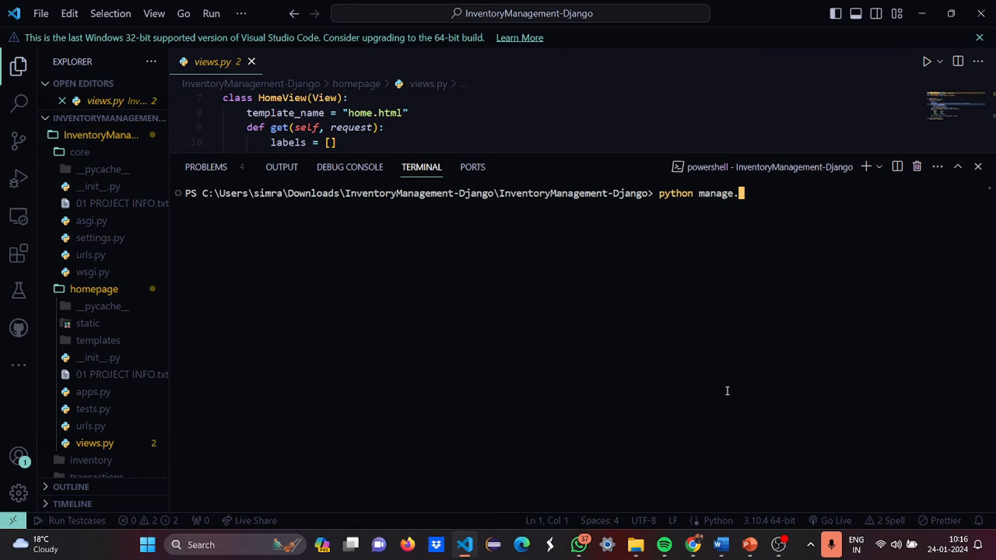
type("py runser")
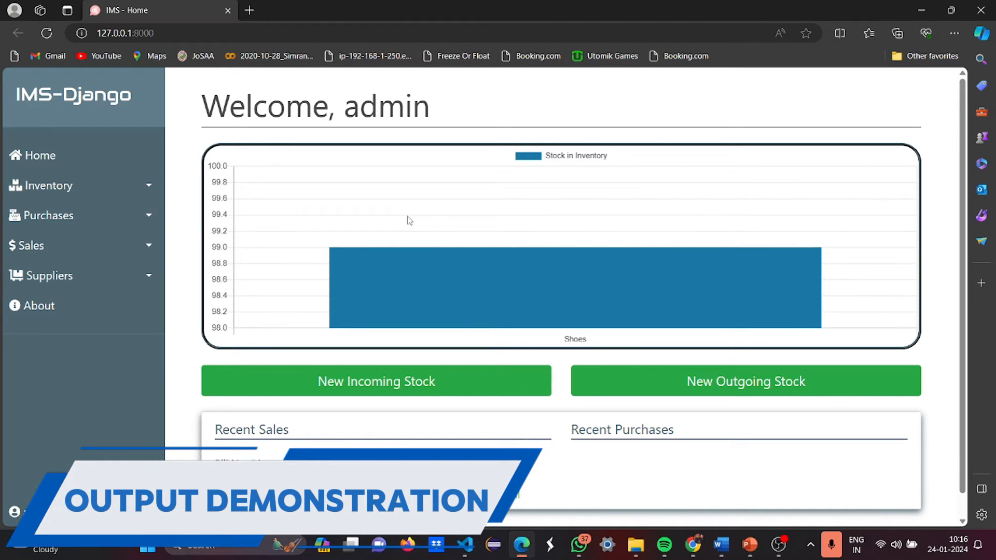
mouse_move(320, 295)
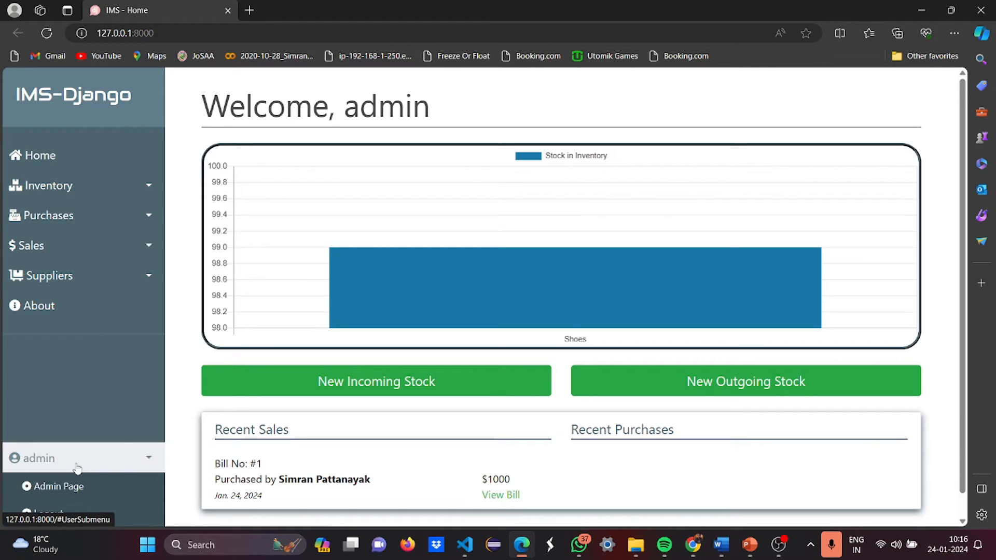
Log out of the admin account and return to the login page.
left_click(48, 515)
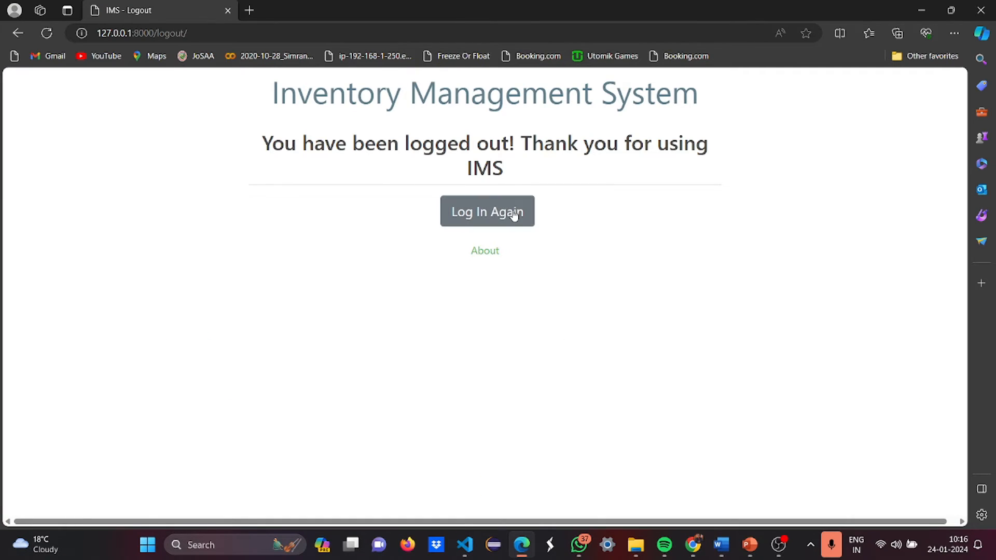
left_click(486, 212)
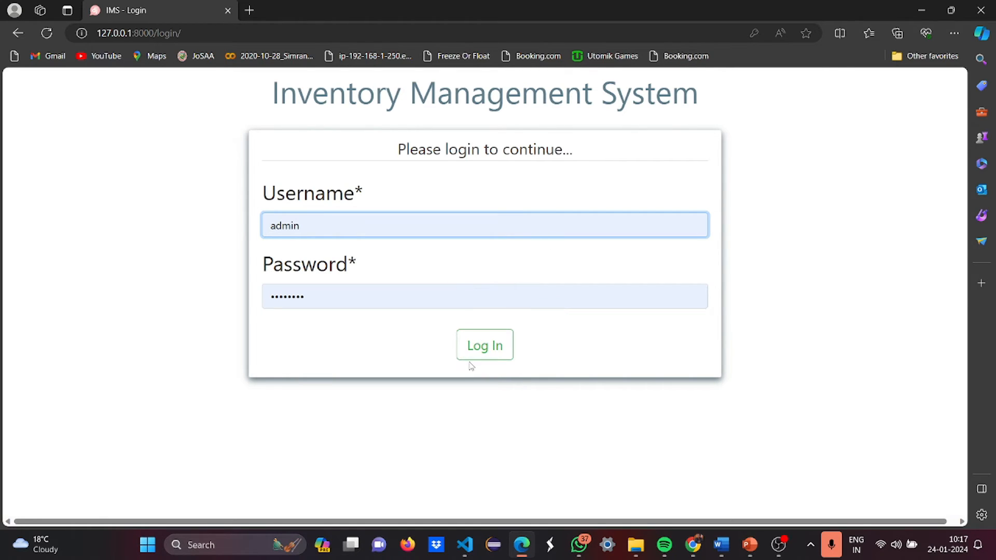
Log in as admin to reach the dashboard with the stock chart and recent sales.
left_click(484, 345)
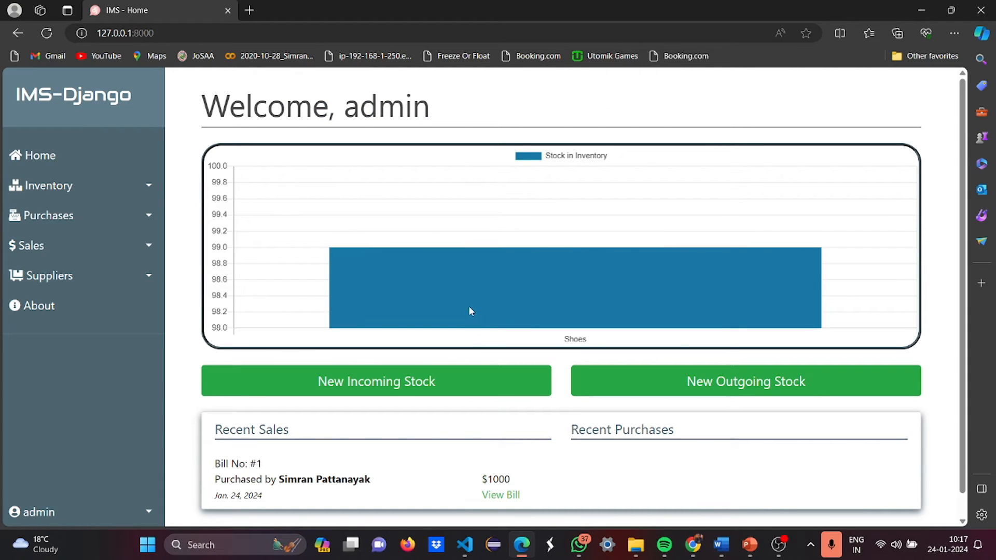
mouse_move(583, 272)
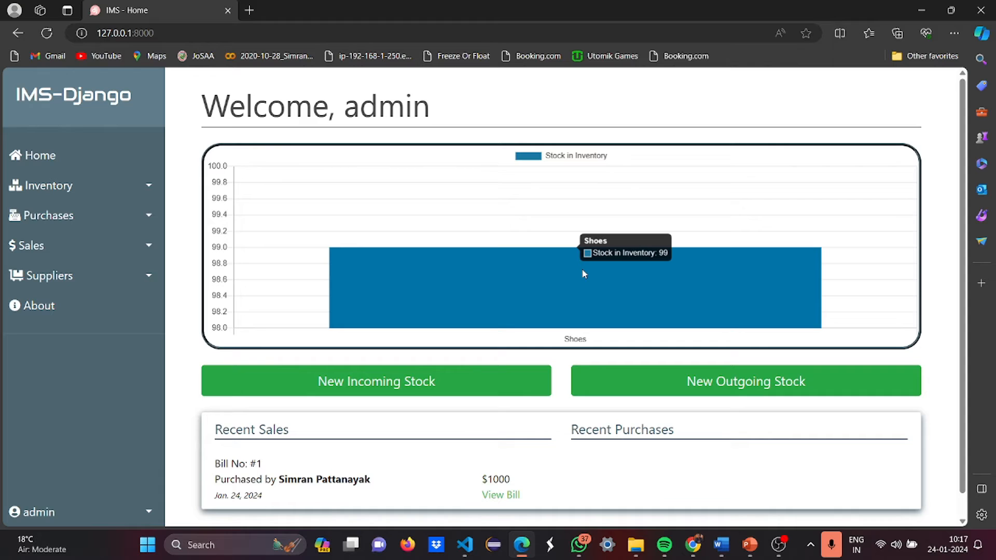
Start a New Incoming Stock purchase, check the Supplier dropdown, and cancel it.
scroll("down", 3)
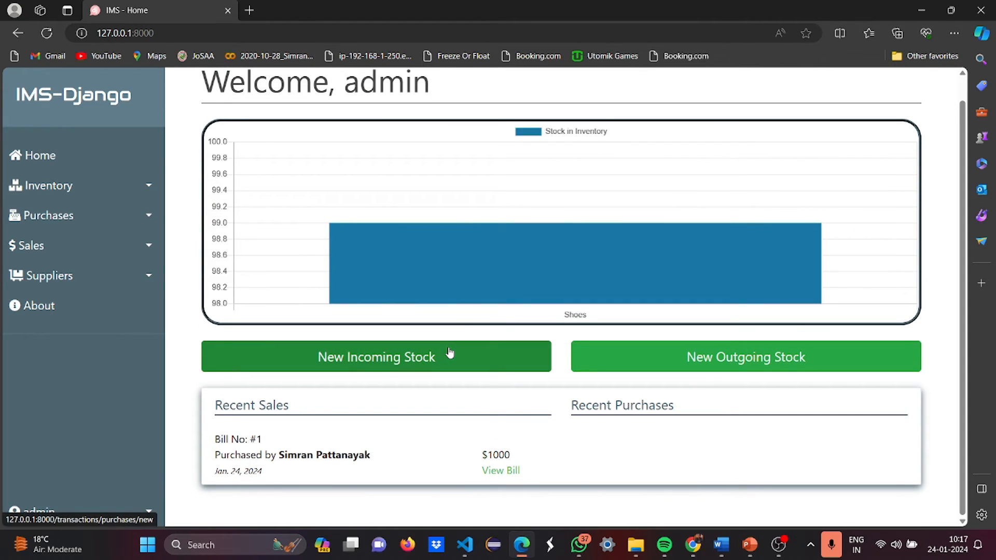
left_click(375, 356)
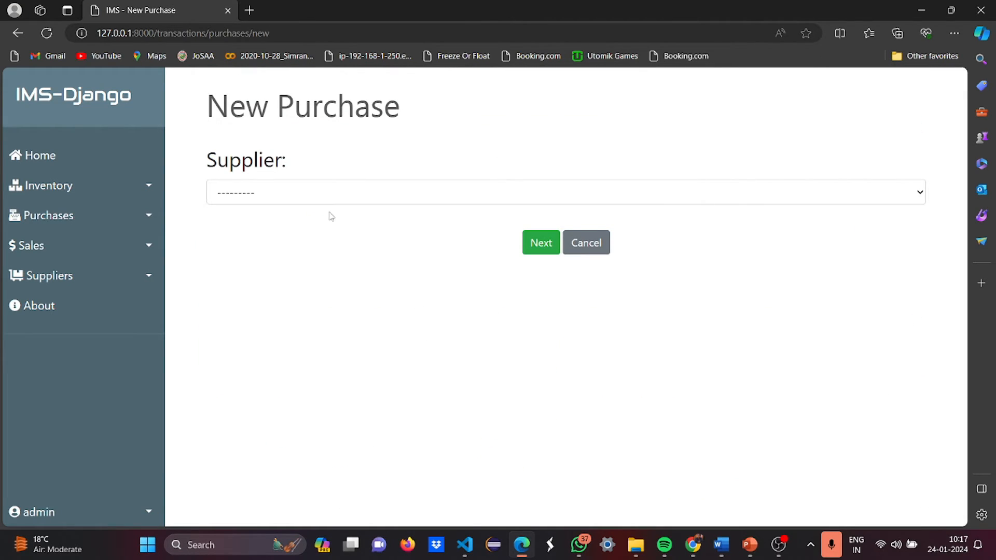
left_click(564, 192)
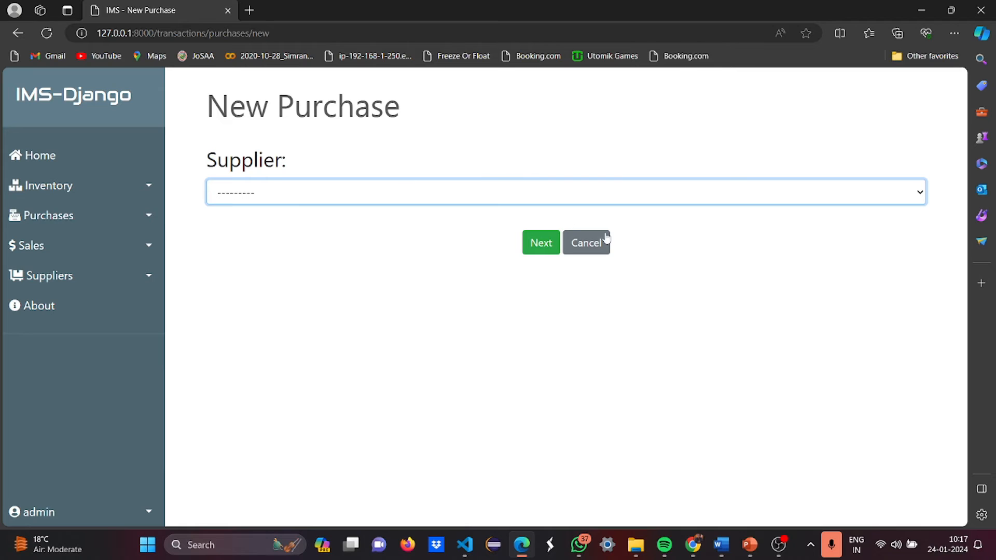
left_click(585, 243)
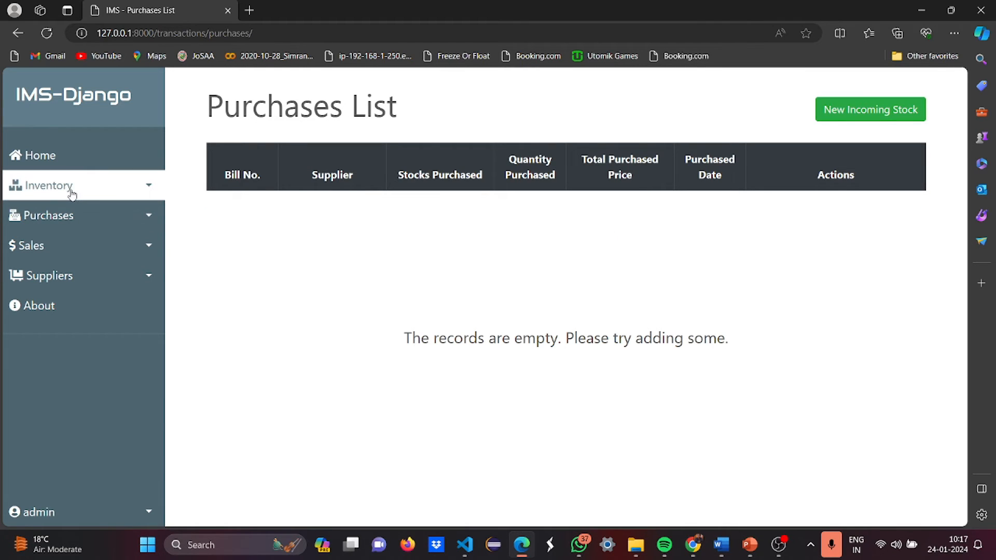
Expand the Purchases and Inventory sidebar sections to reach the empty Purchases List.
left_click(49, 216)
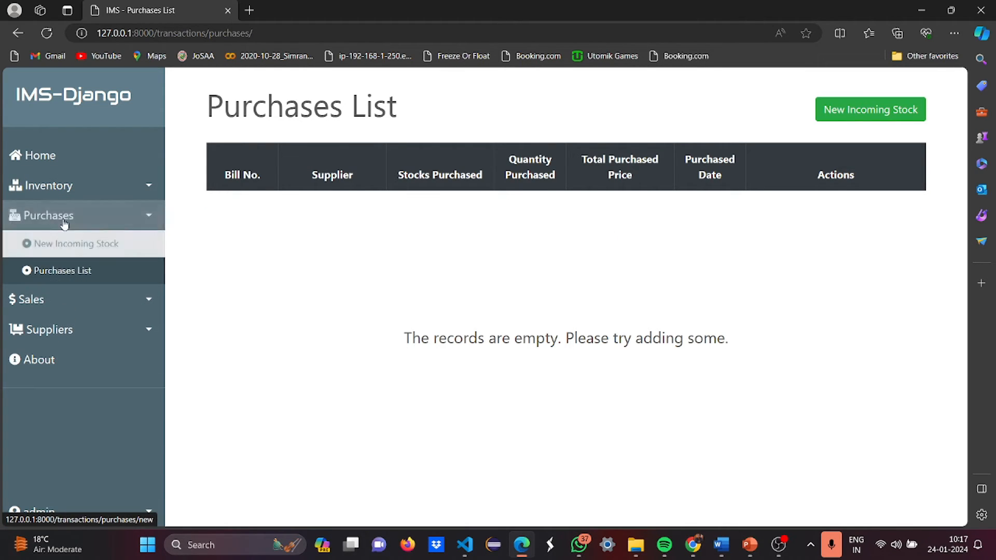
left_click(49, 186)
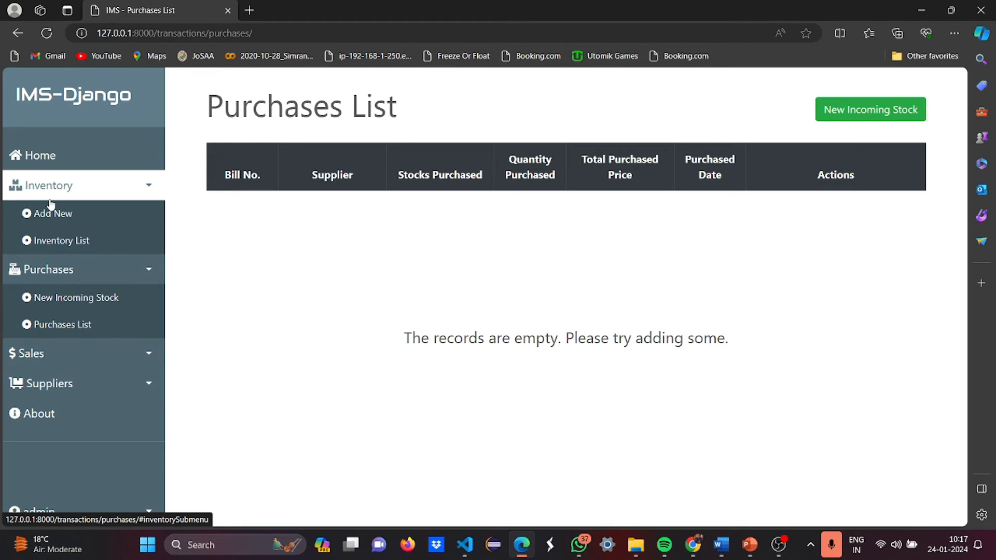
Create stock item Dresses with quantity 500 via Inventory > Add New.
left_click(50, 214)
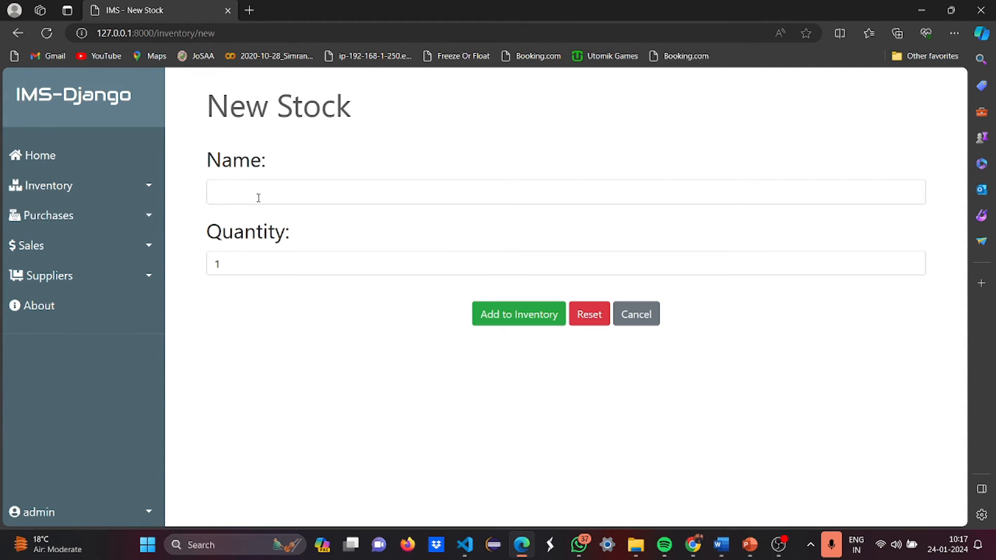
type("Dresses")
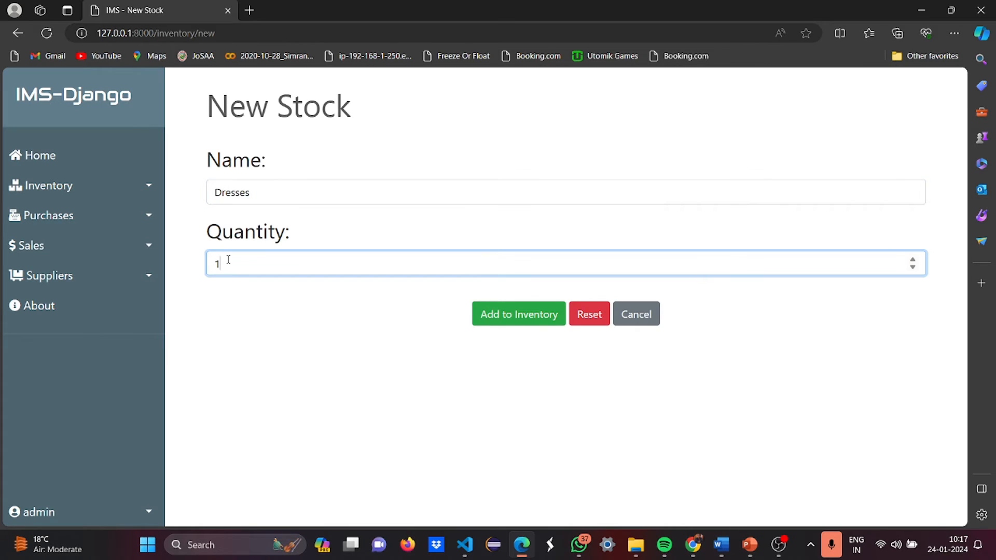
type("500")
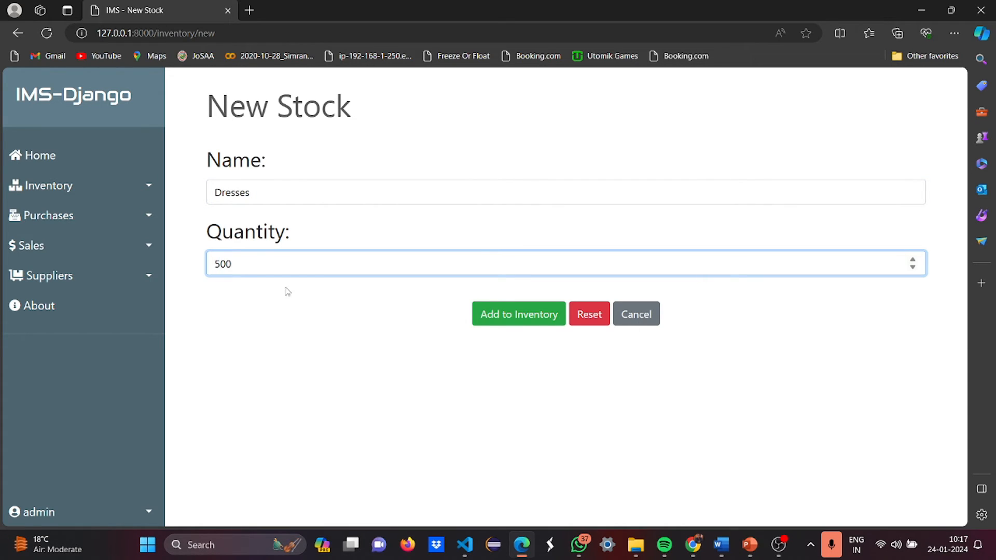
left_click(518, 313)
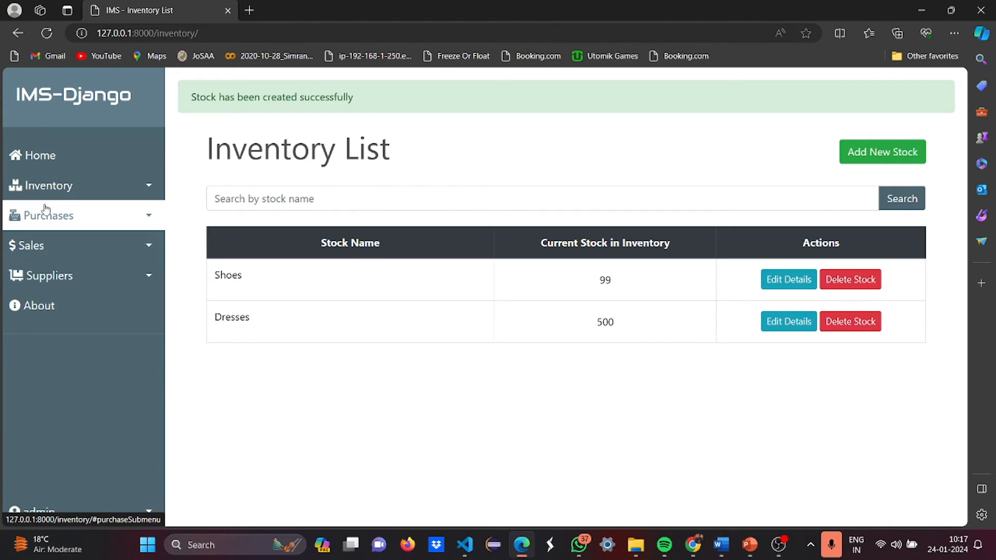
Start a New Purchase, find no suppliers listed, and go to Suppliers > Add New.
left_click(46, 216)
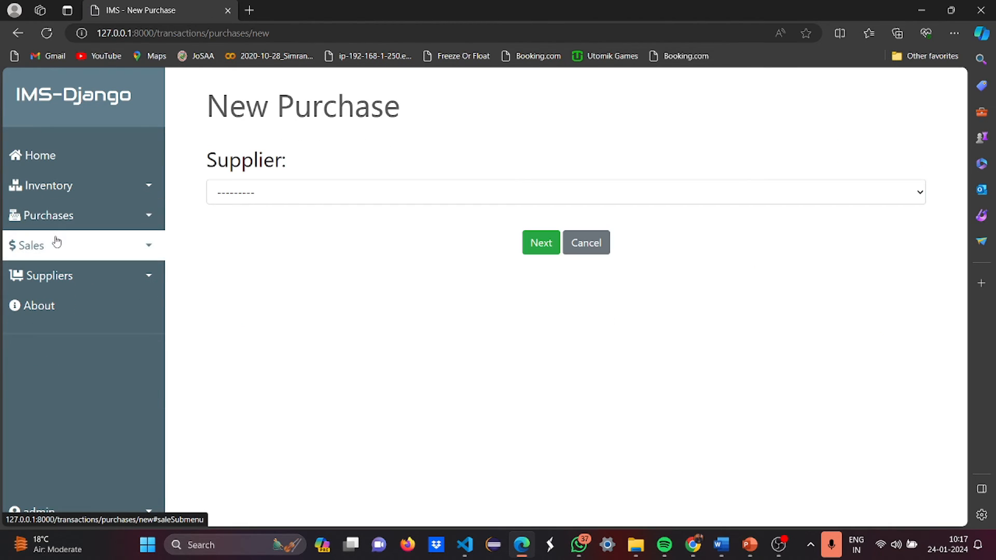
left_click(564, 192)
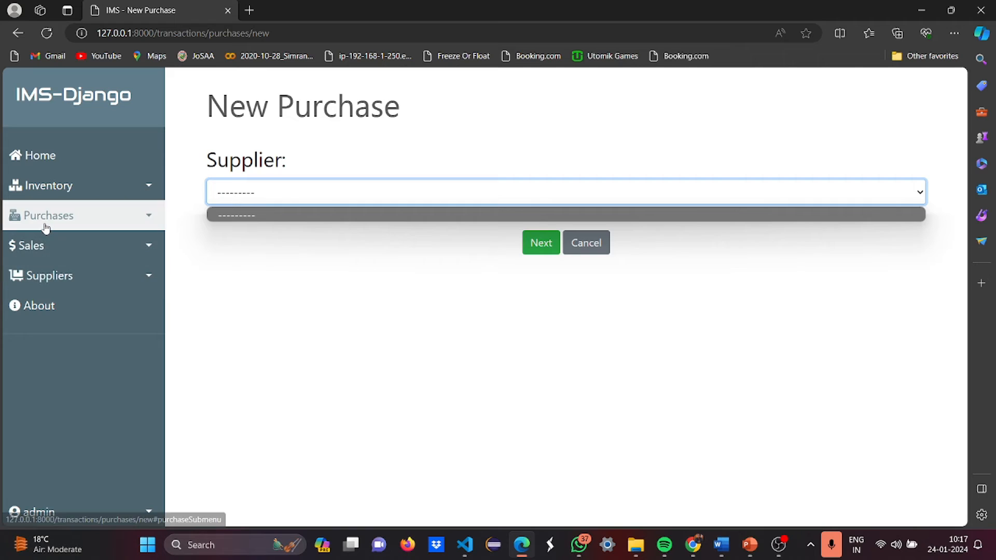
left_click(47, 216)
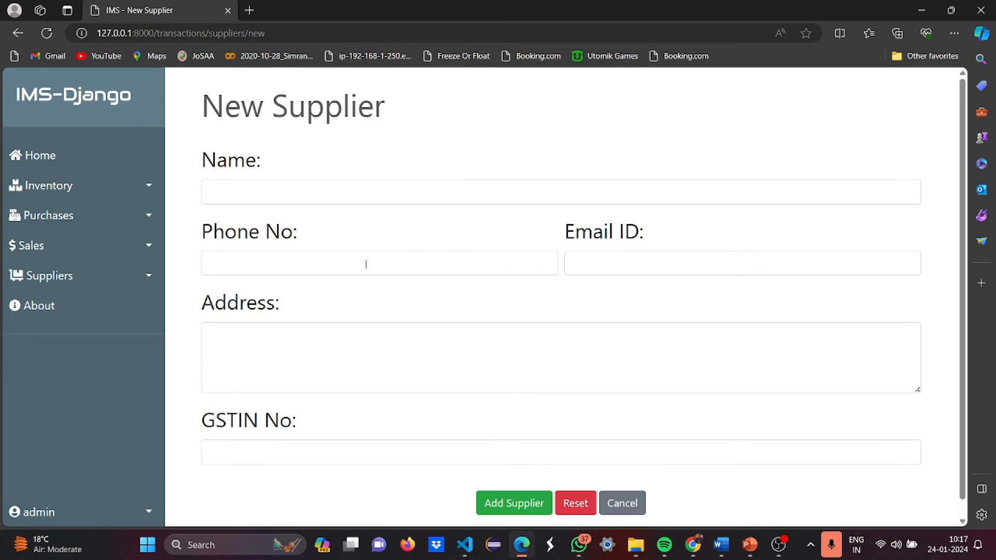
Enter supplier name Sah, phone starting 856, and a saved email address.
left_click(560, 192)
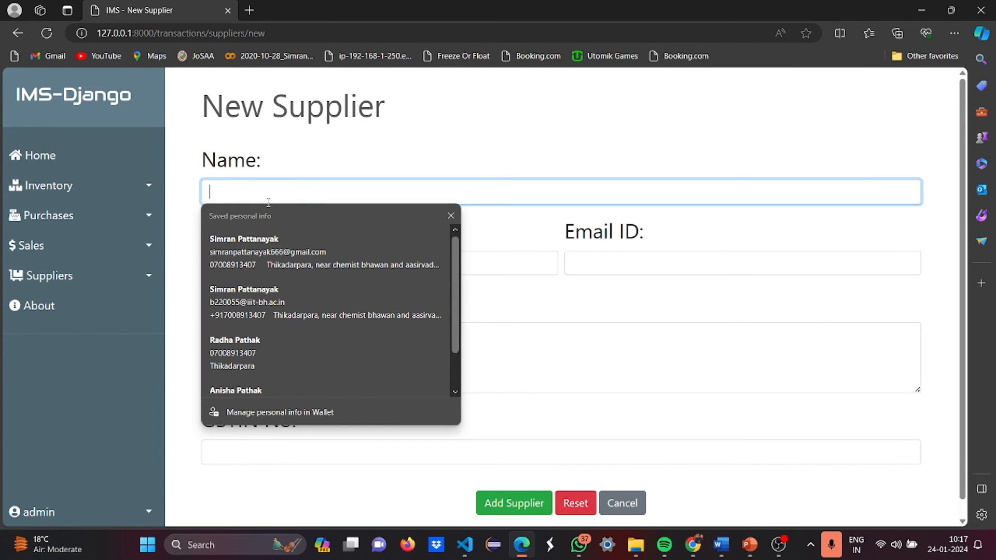
type("Sahil")
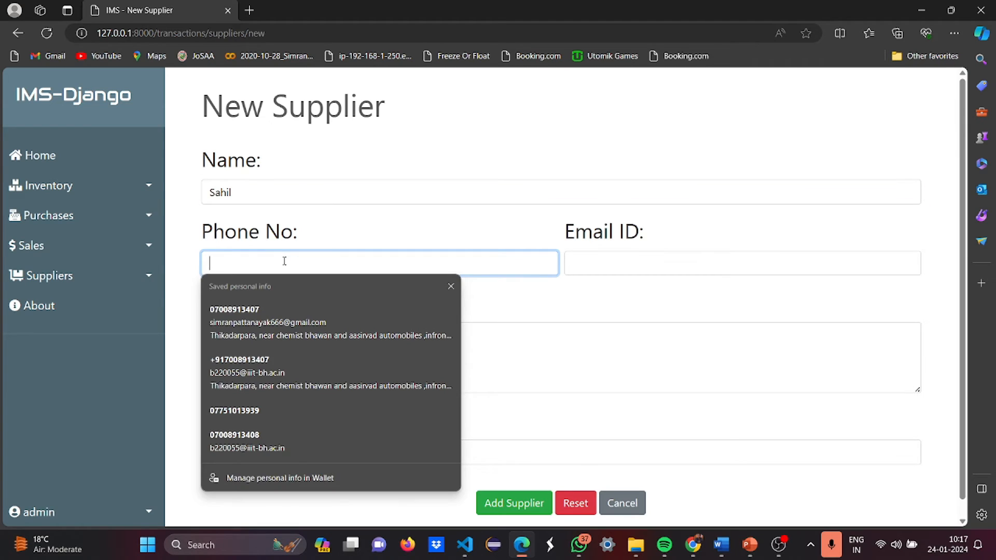
type("8568464")
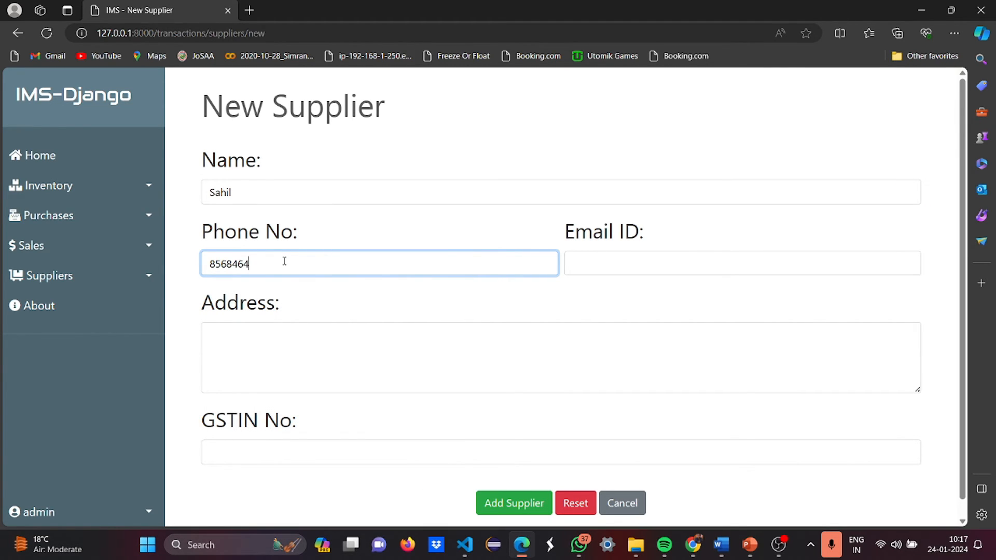
left_click(741, 263)
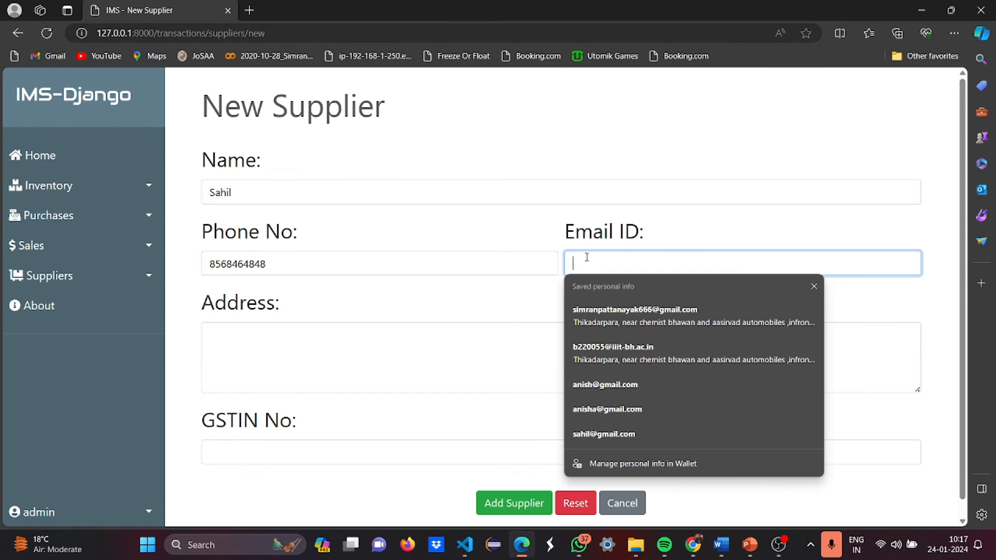
left_click(604, 434)
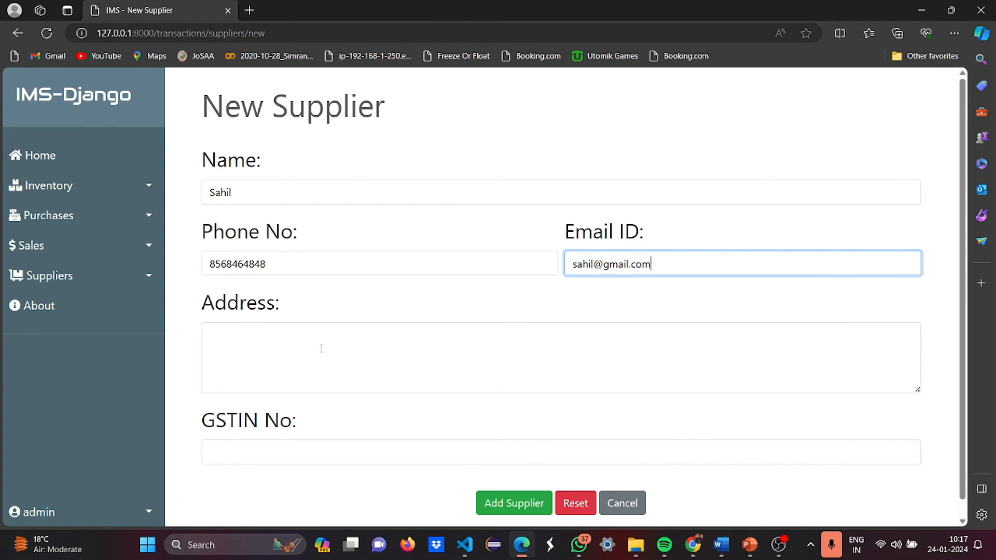
Set address Thikadarpara and GSTIN 22AAAAA0000A1Z6, then add the supplier.
type("Thikadarpara")
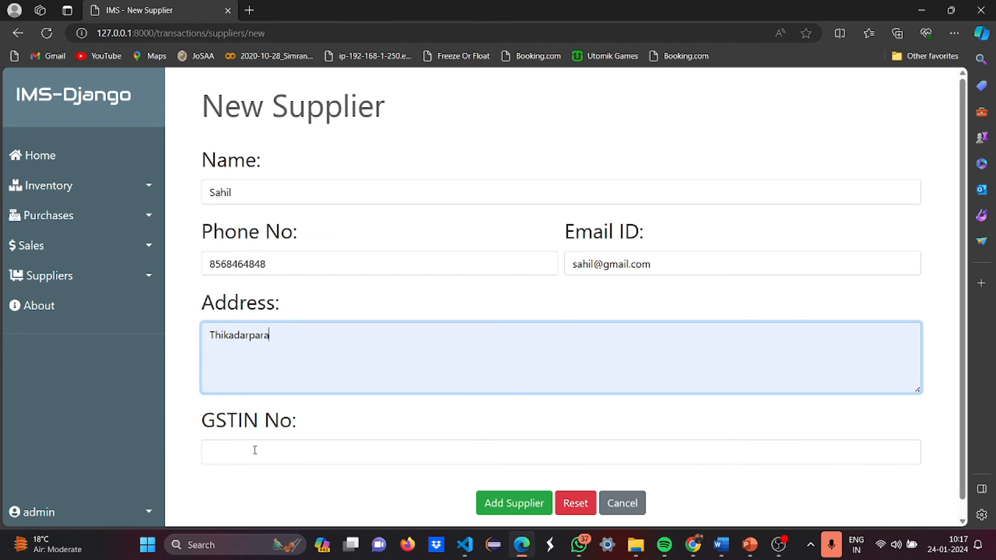
type("22AAAAA0000A1Z5")
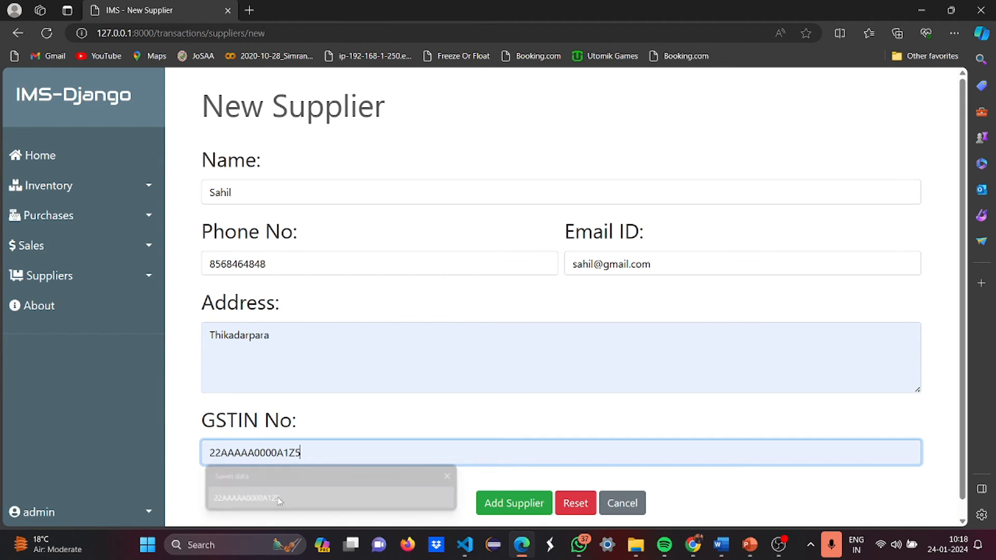
key("Backspace")
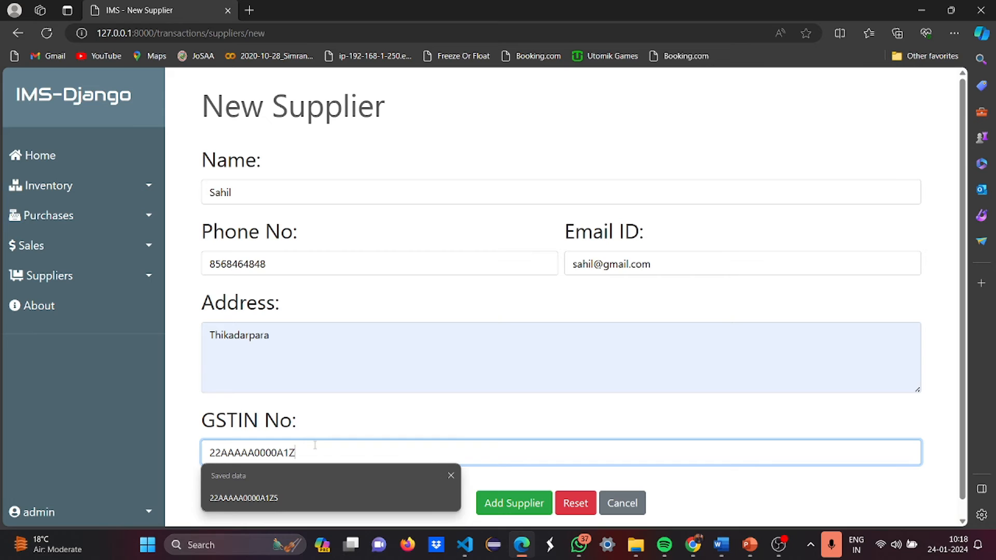
type("6")
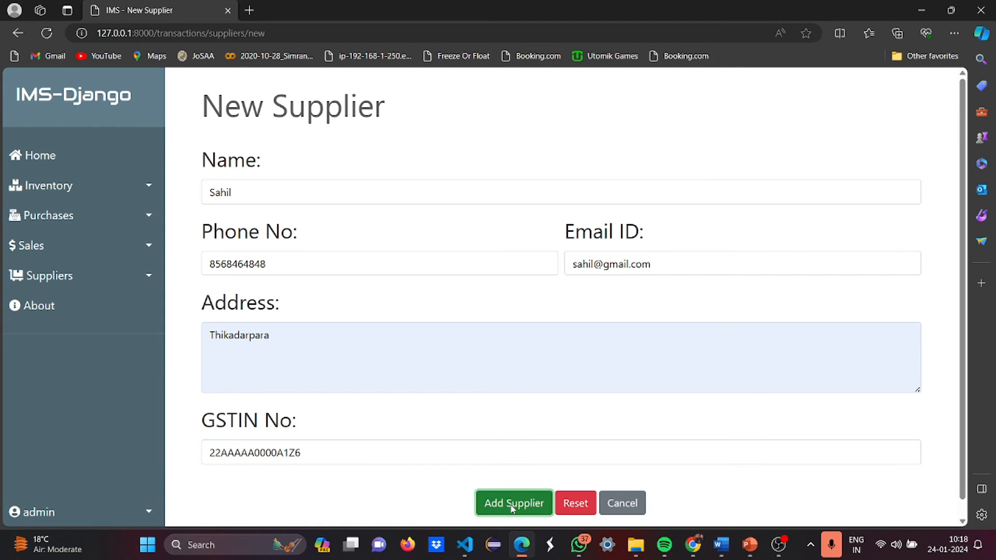
left_click(513, 503)
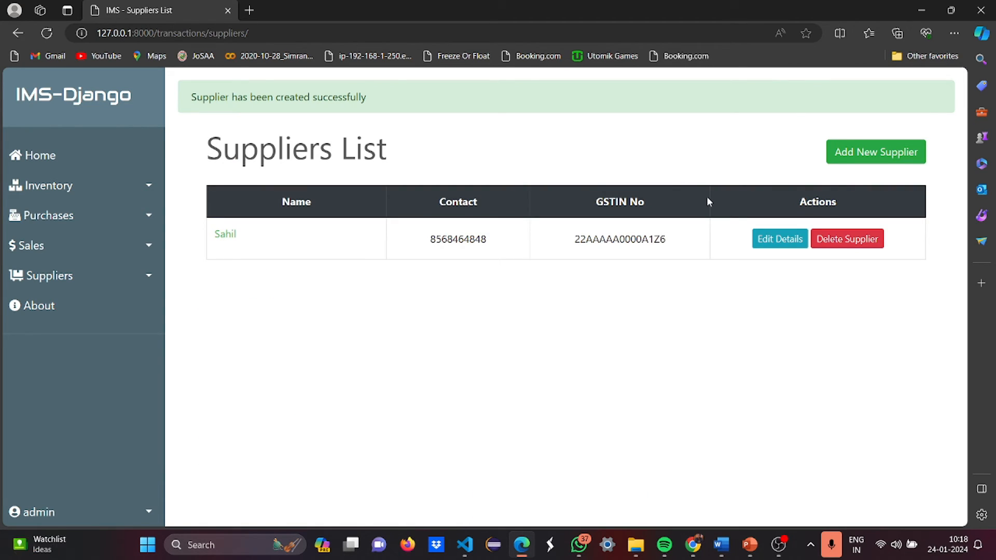
Reach the Sales Orders list and begin a New Outgoing Stock sale.
left_click(50, 275)
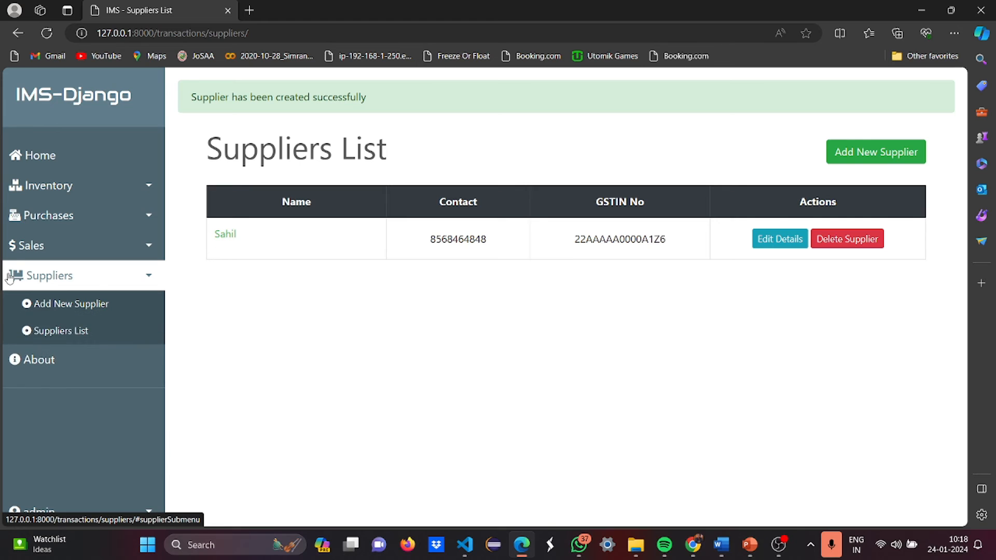
left_click(28, 246)
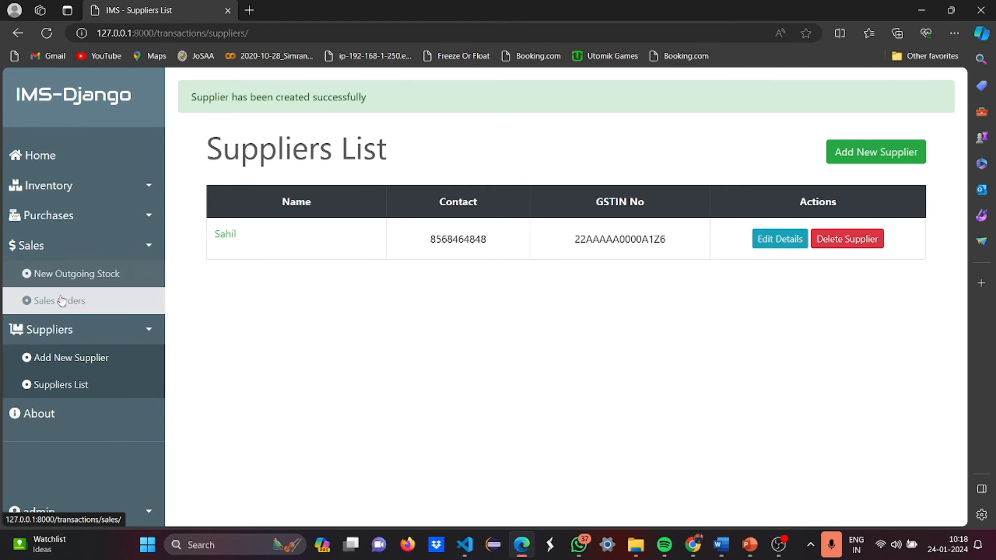
left_click(61, 300)
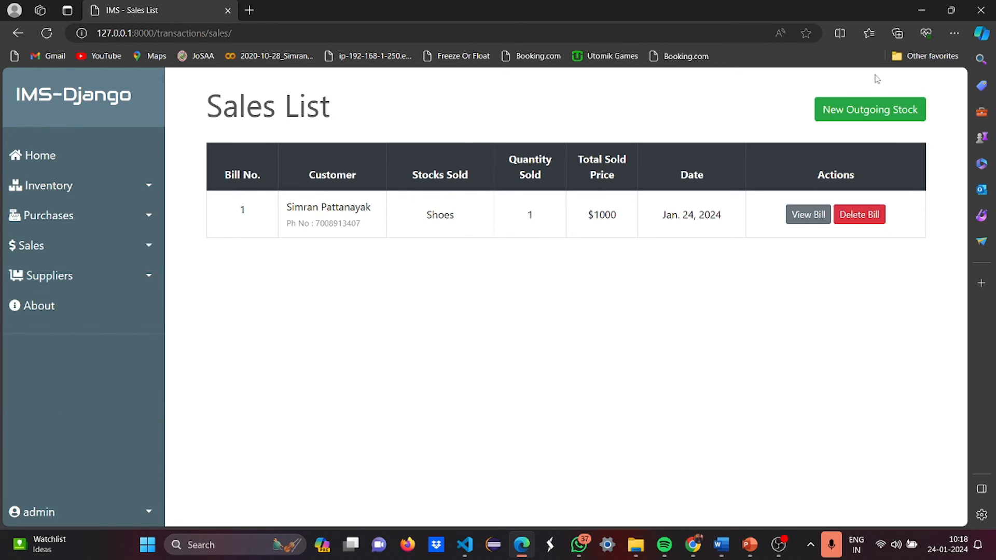
left_click(869, 109)
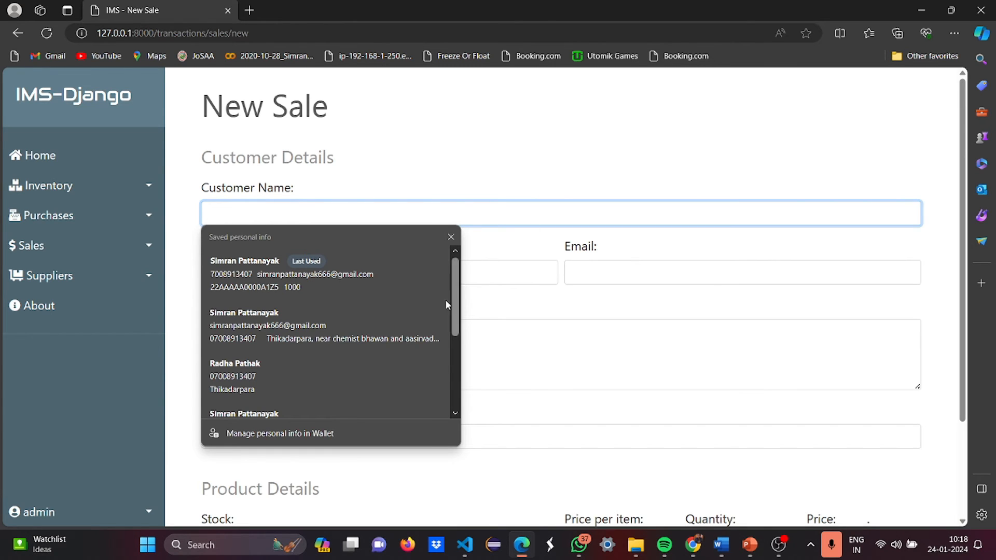
Fill the customer's saved name, email and GSTIN 22AAAAA0000A1Z on the New Sale form.
left_click(236, 375)
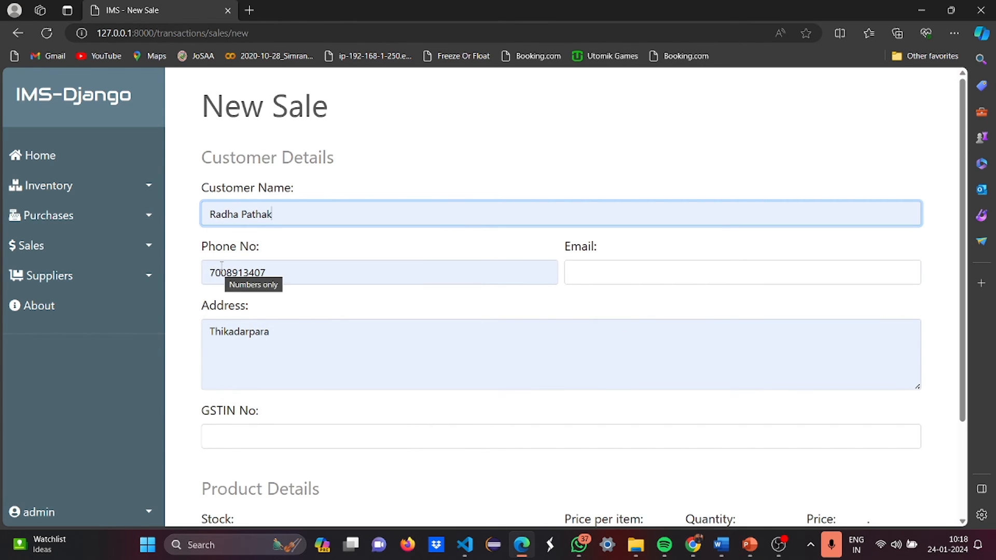
left_click(741, 273)
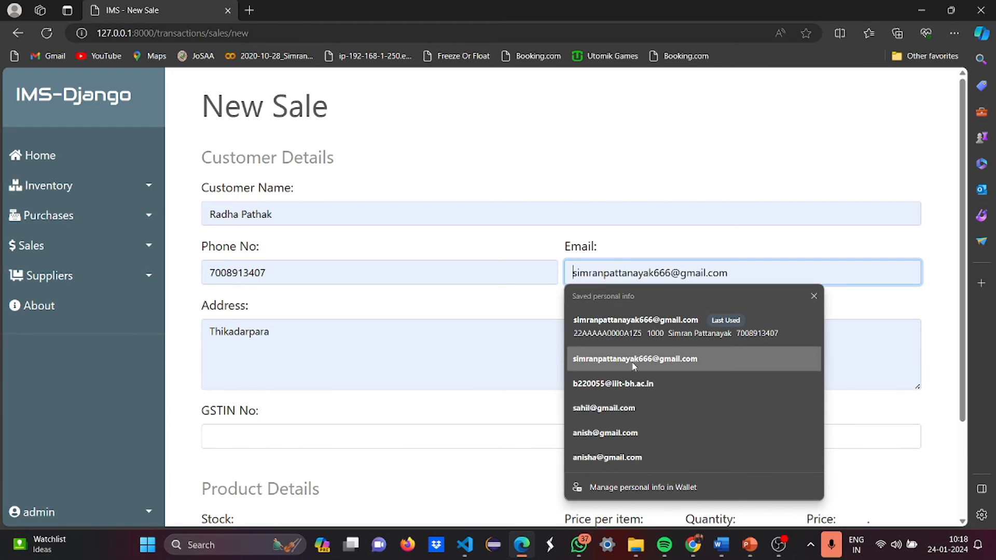
left_click(604, 433)
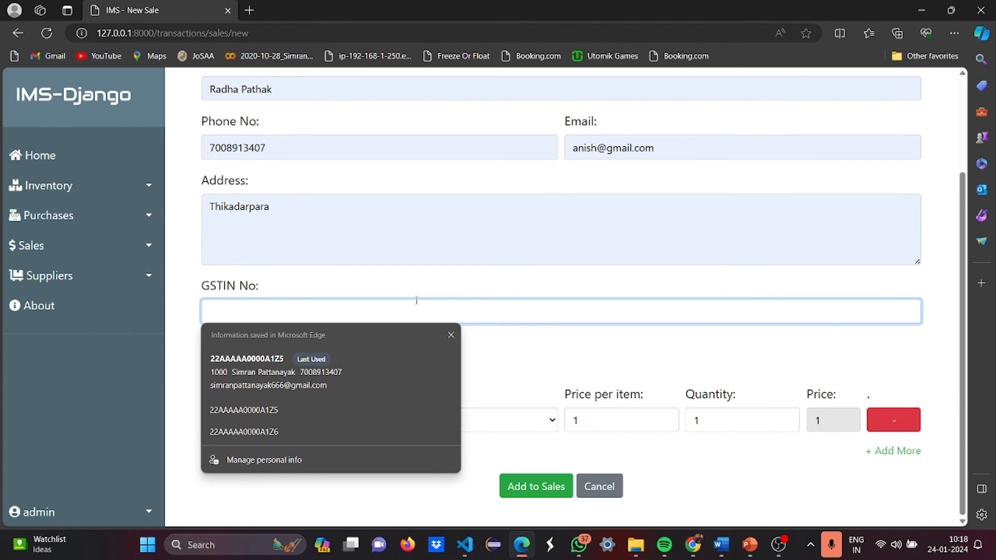
type("22AAAAA0000A1Z2")
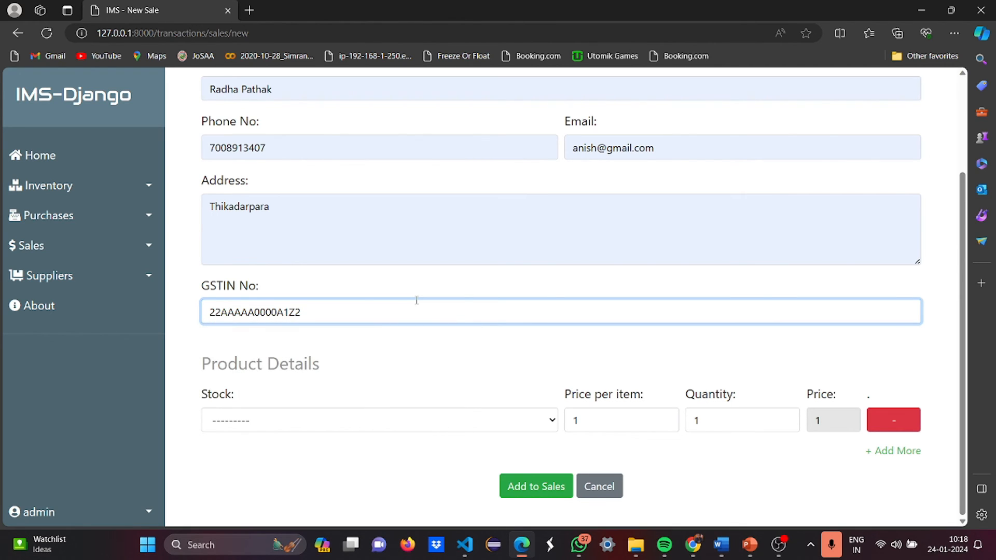
Sell 2 Dresses at price 500 and submit, generating bill no 2 for 1000.
left_click(379, 420)
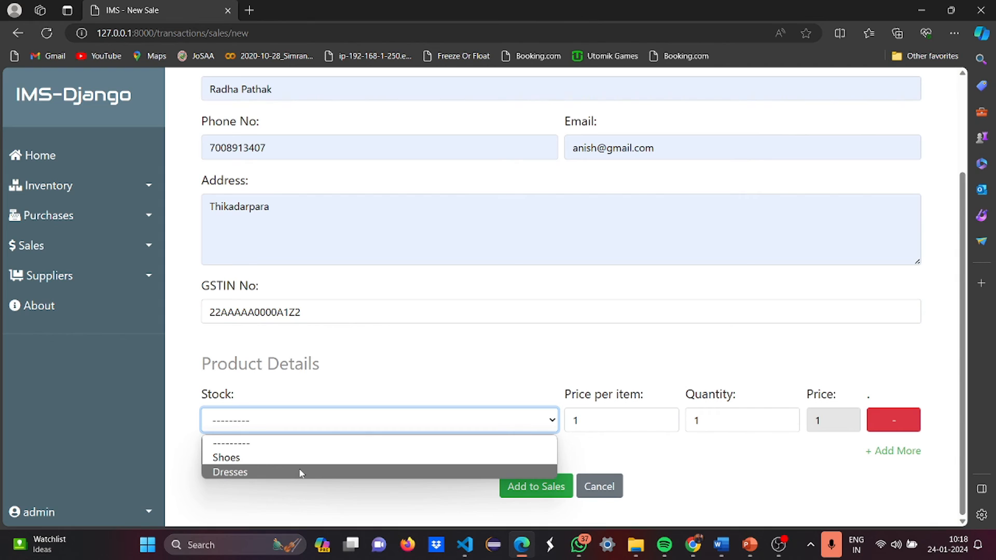
left_click(229, 472)
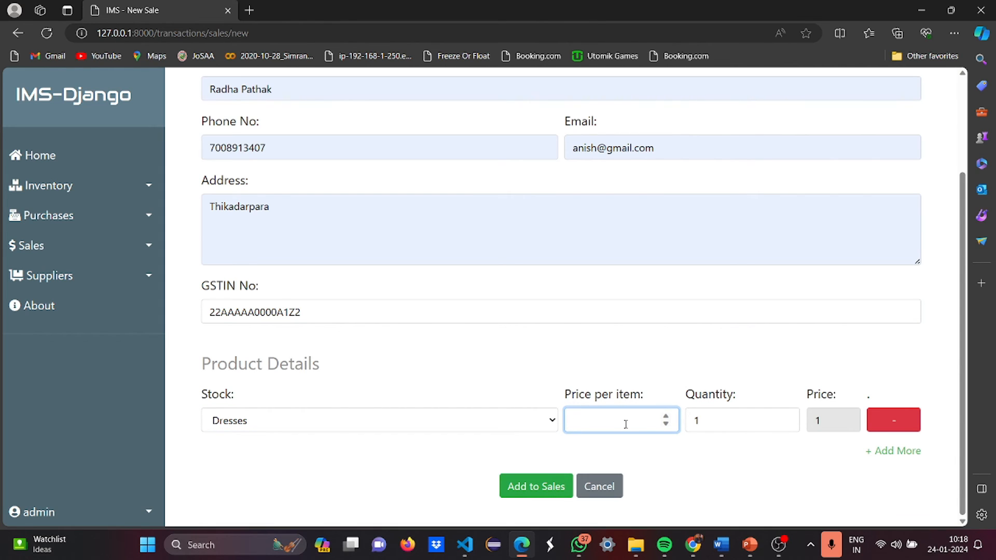
type("500")
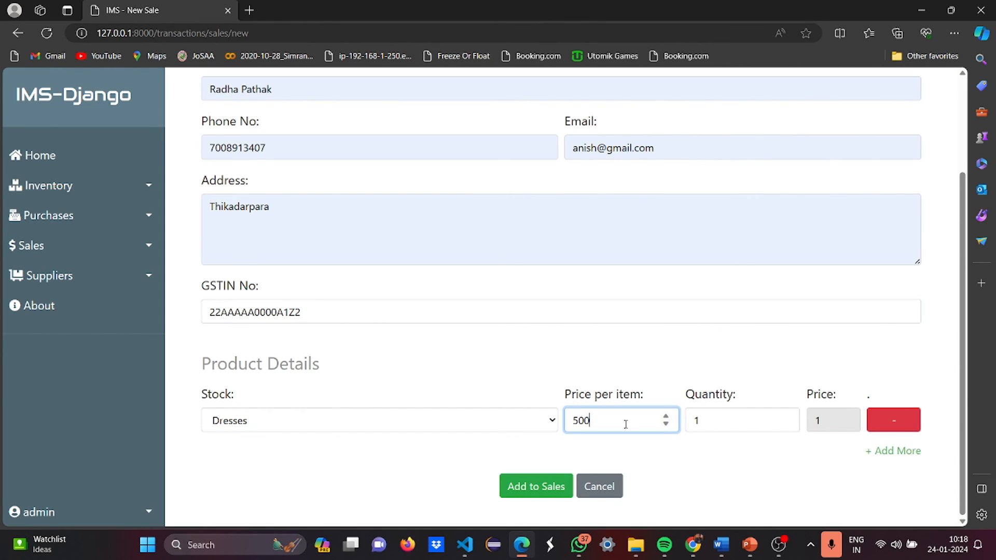
left_click(741, 421)
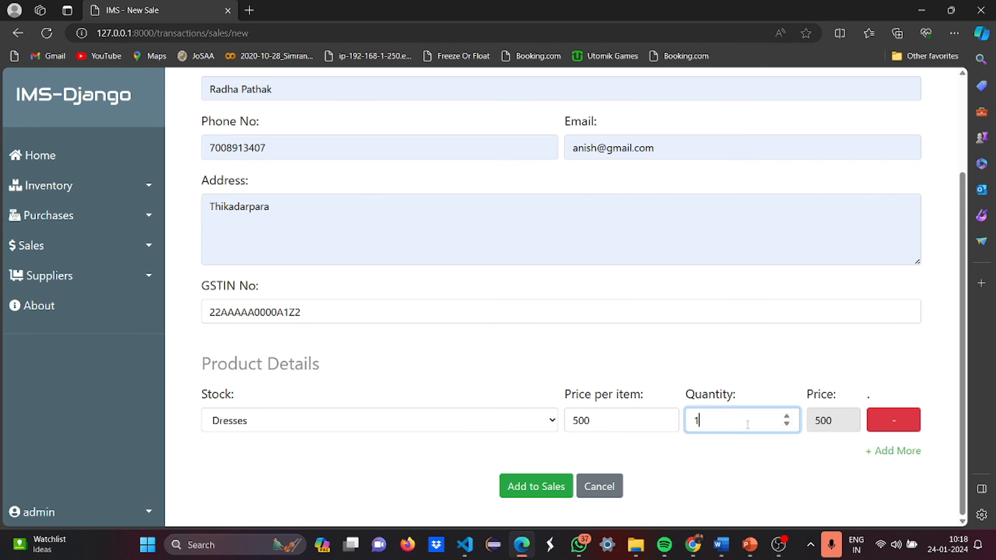
type("2")
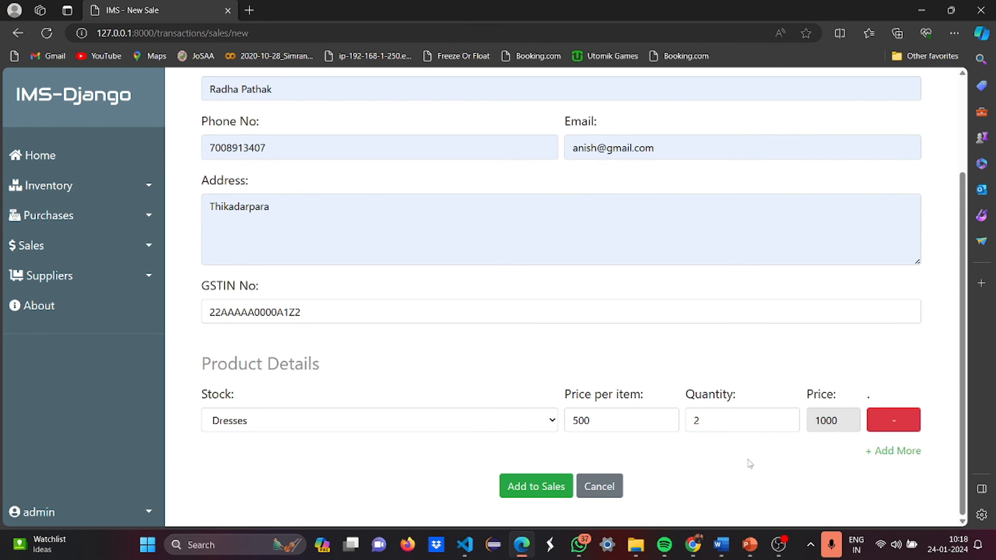
left_click(535, 486)
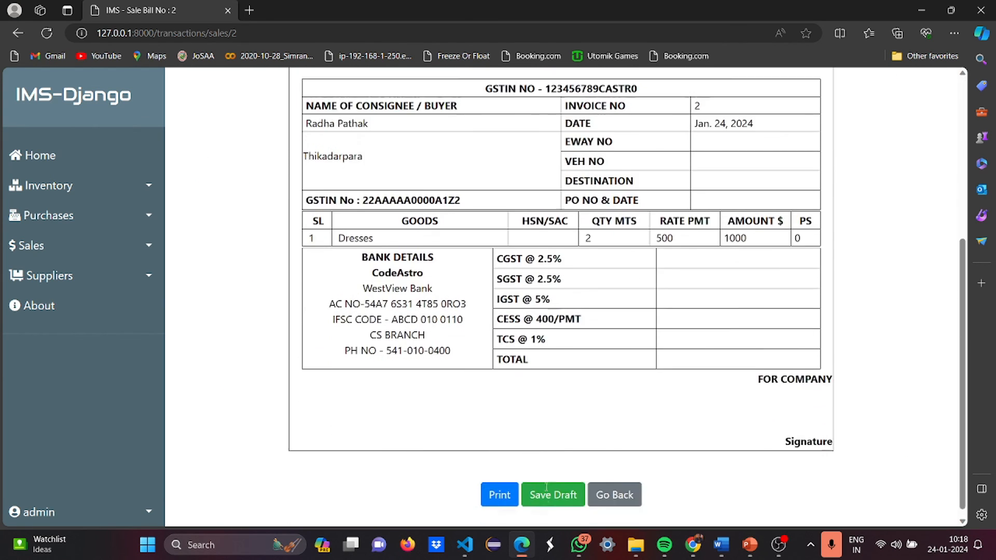
Go back from the bill to the dashboard showing 498 Dresses and Bill No 2.
left_click(552, 495)
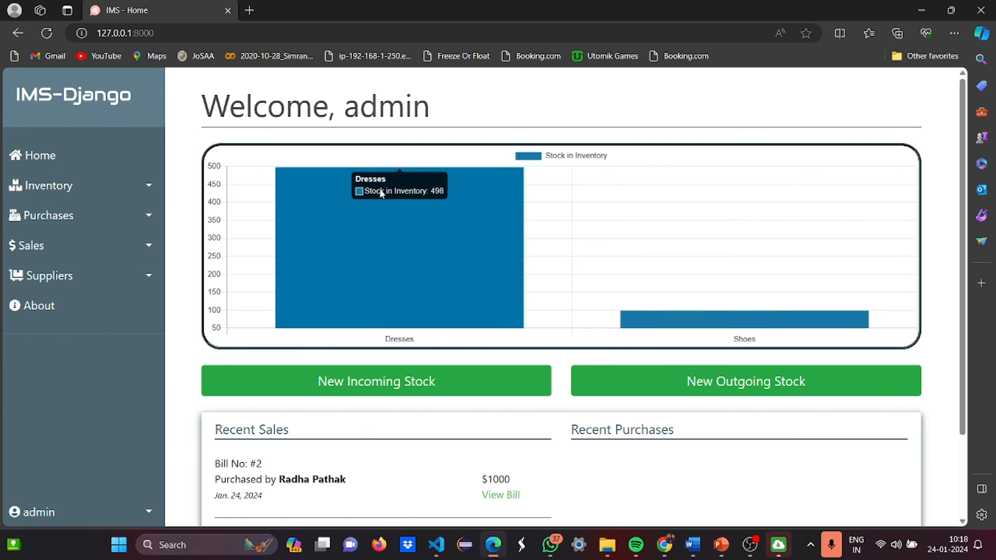
mouse_move(665, 317)
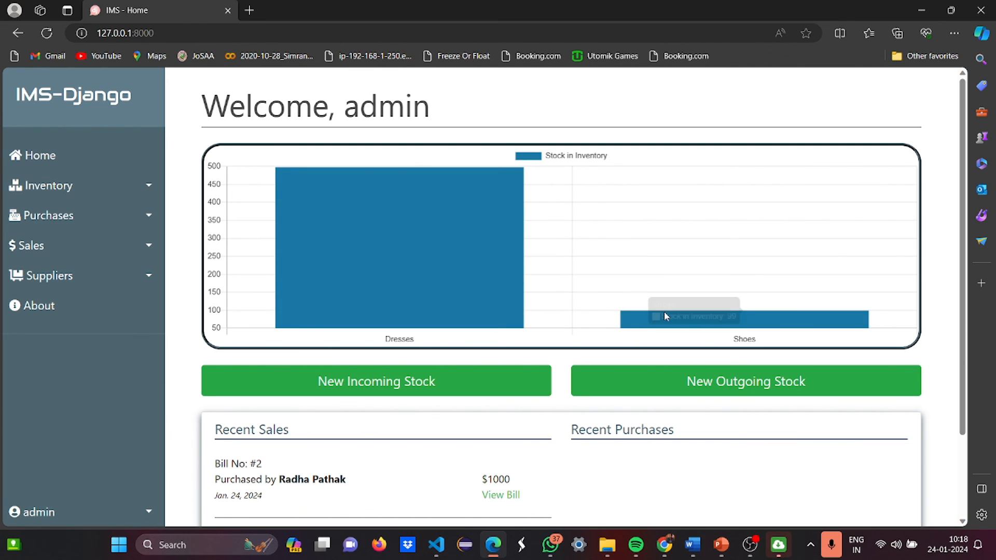
Scroll to Recent Sales, then load the Django admin site at 127.0.0.1:8000/admin/.
scroll("down", 3)
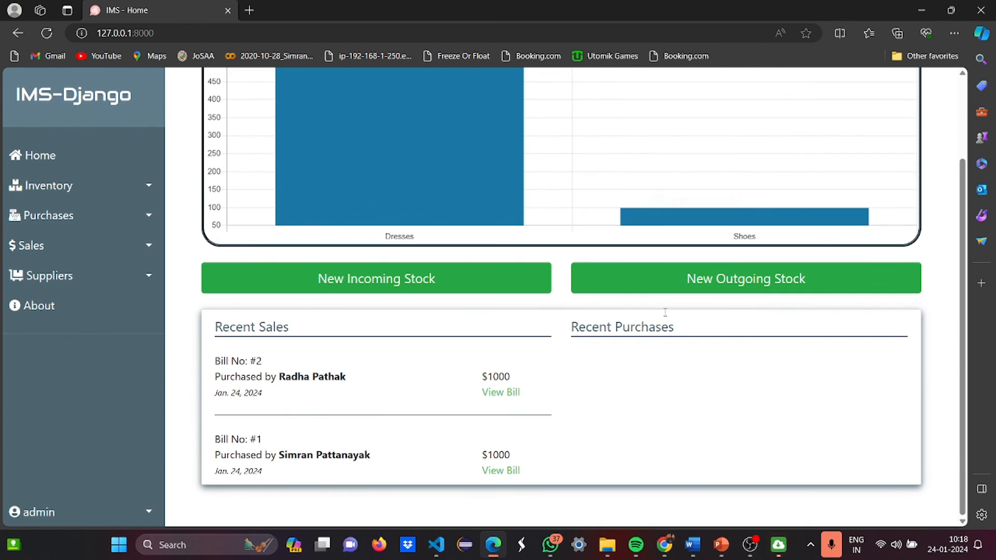
left_click(500, 393)
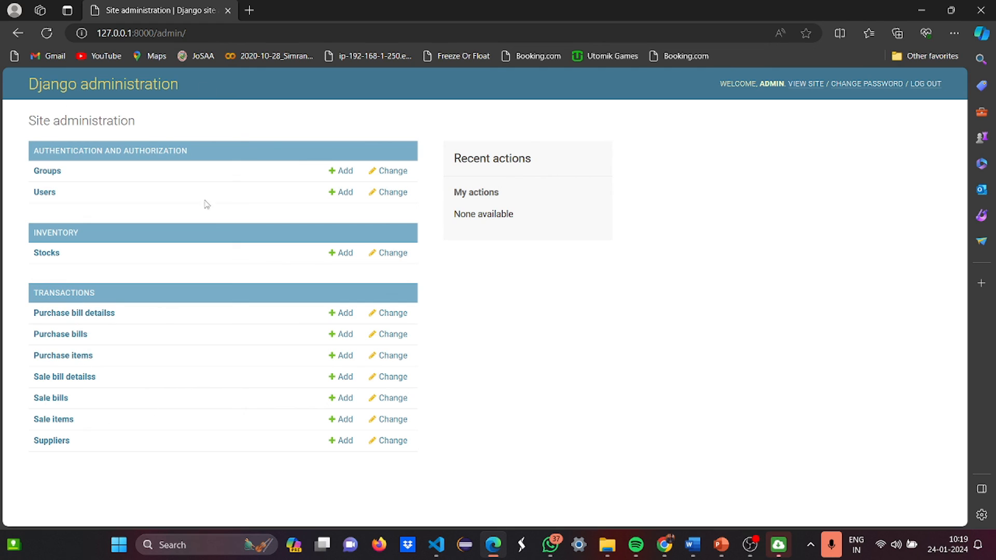
mouse_move(285, 438)
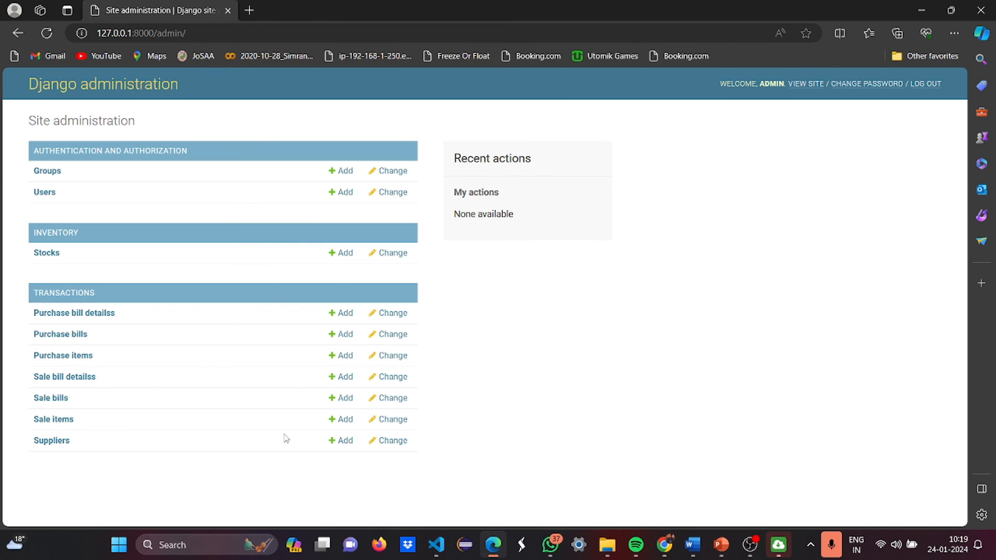
mouse_move(728, 525)
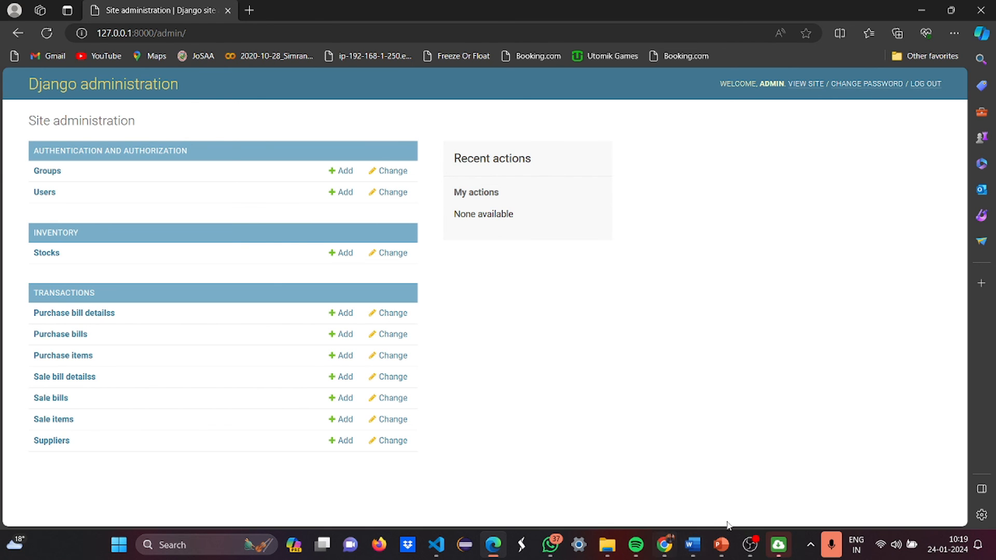